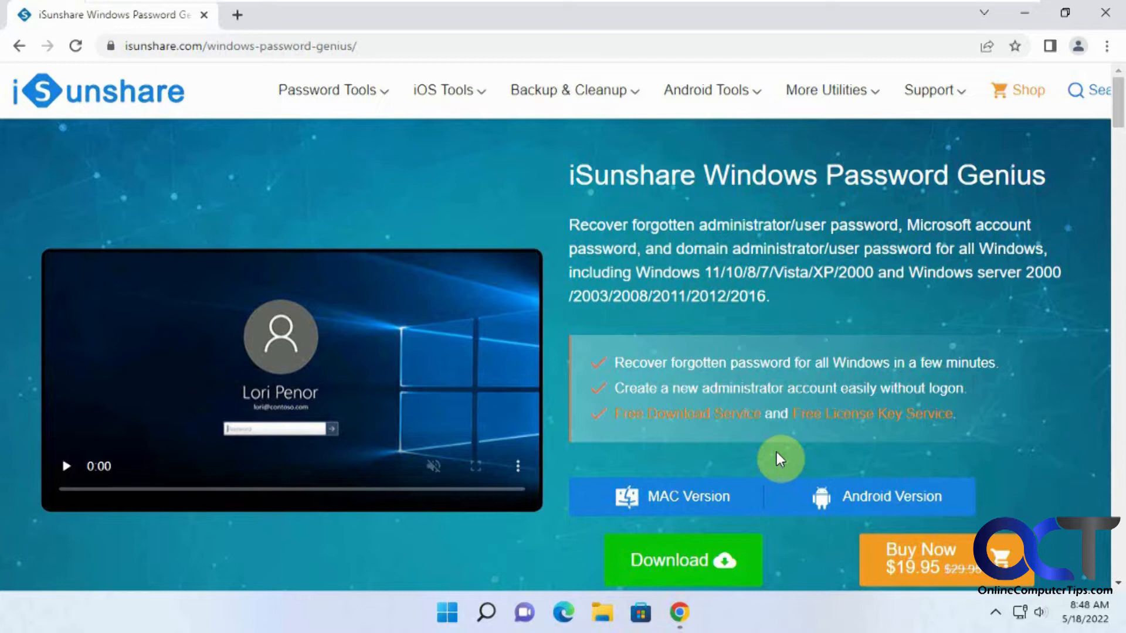
mouse_move(966, 455)
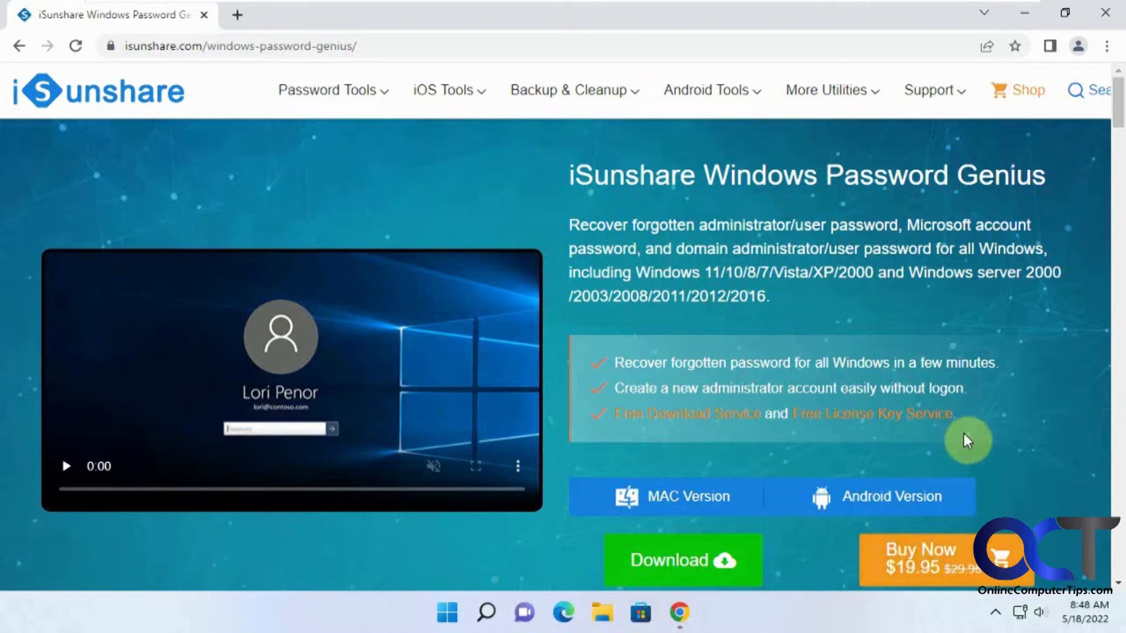
mouse_move(1032, 383)
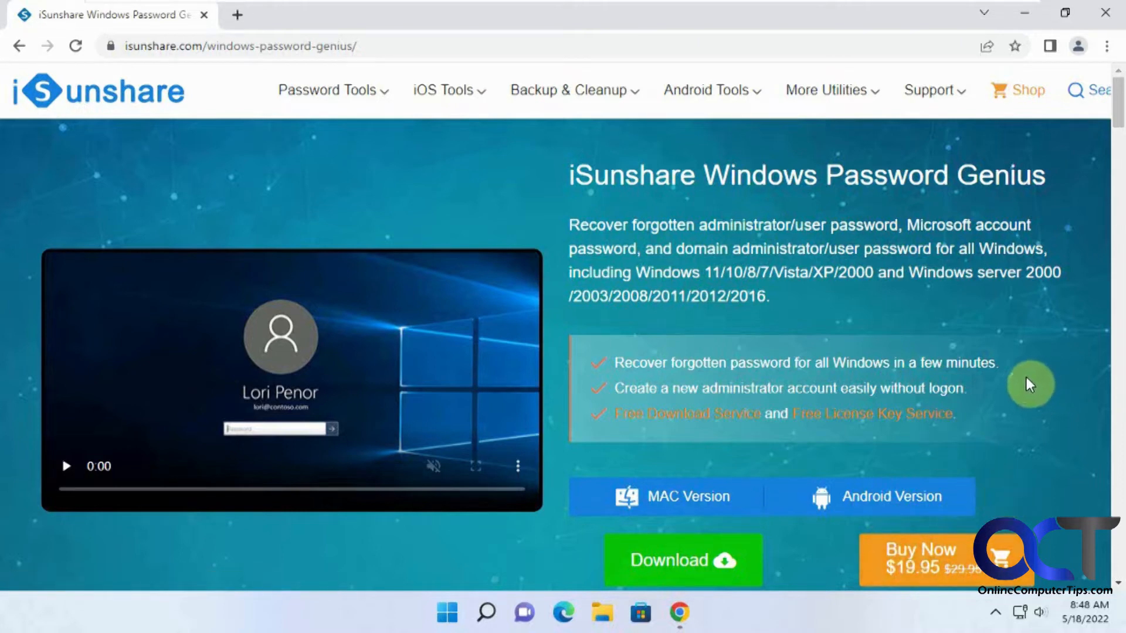
mouse_move(638, 188)
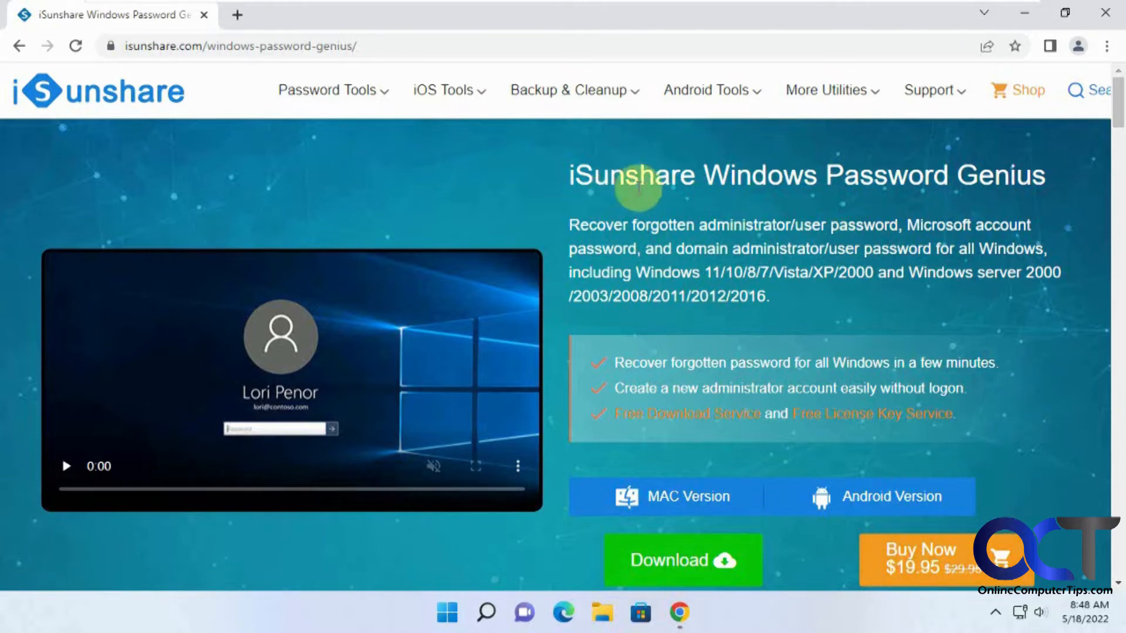
mouse_move(795, 189)
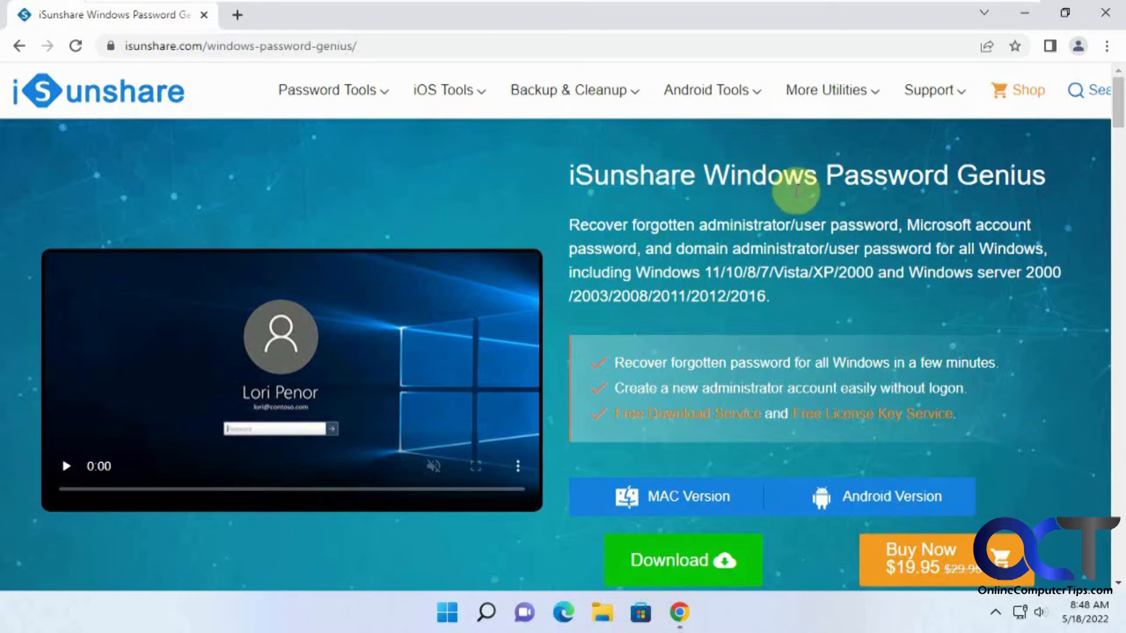
mouse_move(782, 209)
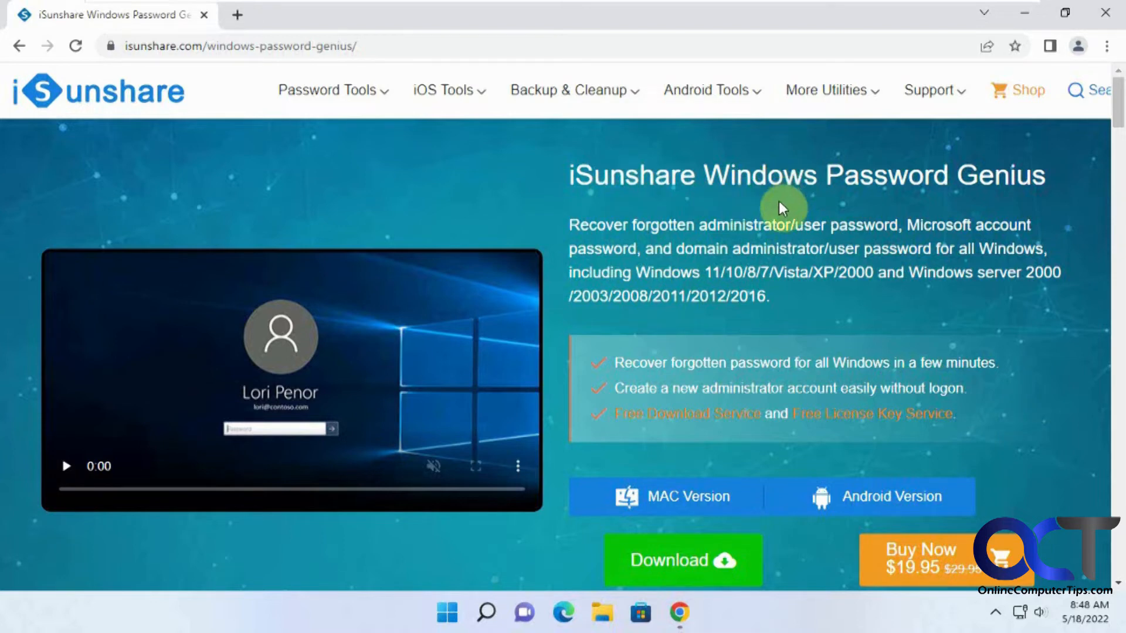
mouse_move(1002, 364)
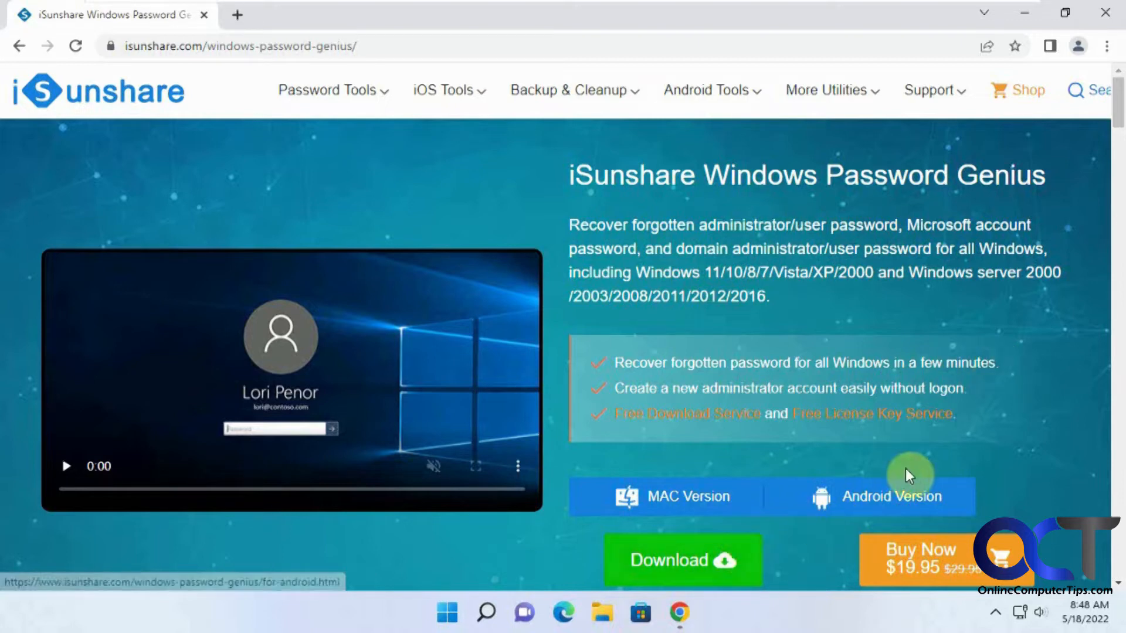
Step: Download the Windows Password Genius installer in Chrome and run the .exe
left_click(699, 578)
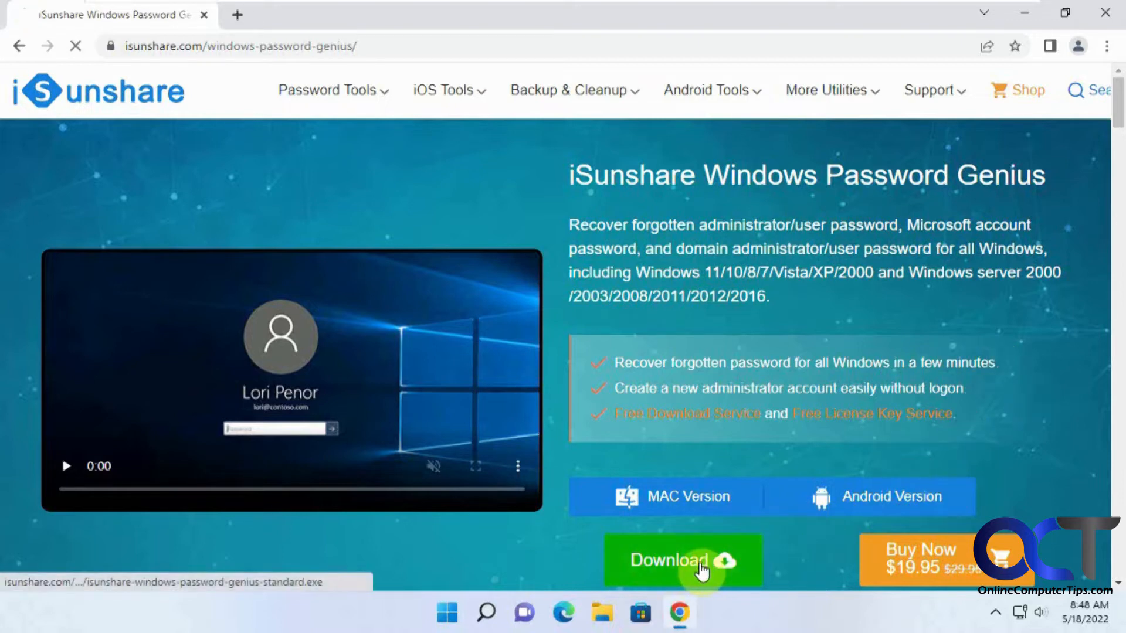
left_click(680, 560)
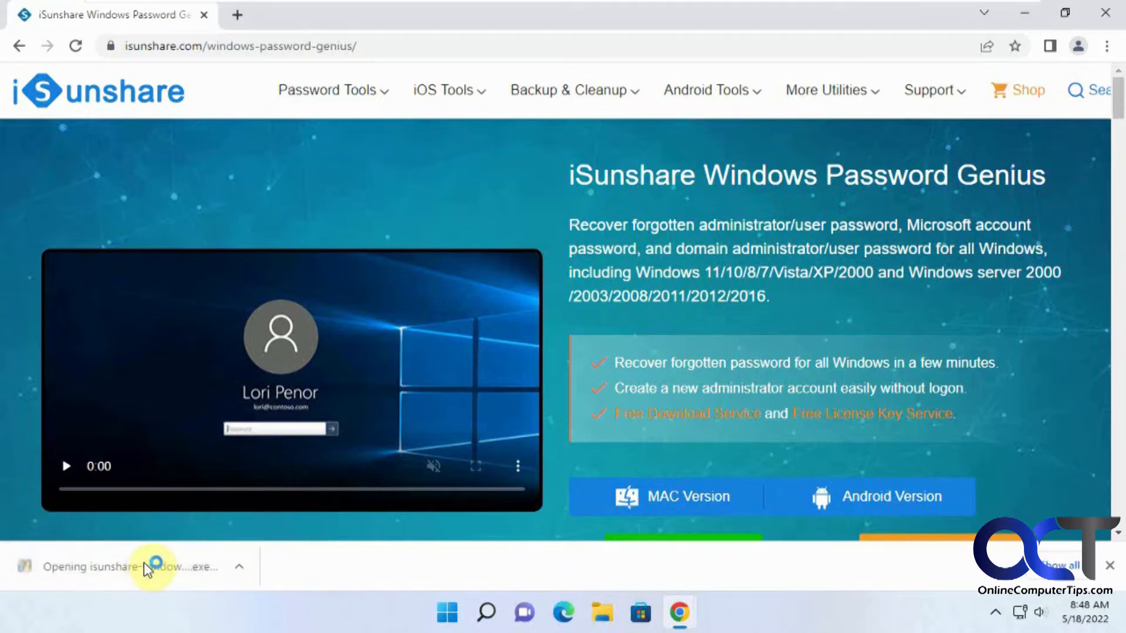
mouse_move(476, 455)
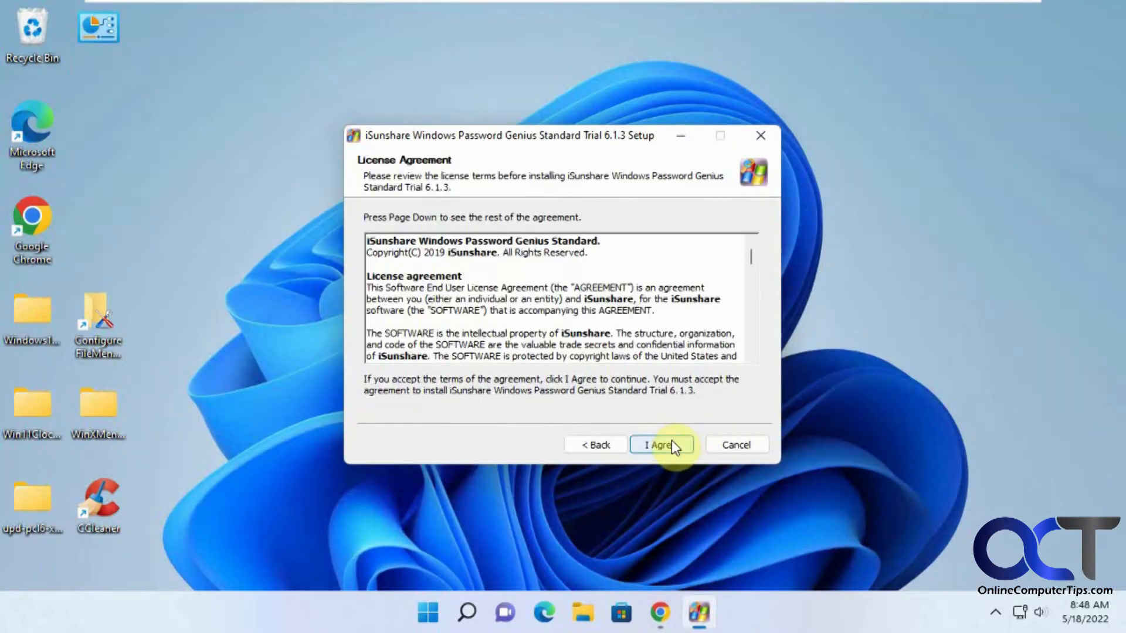
Step: Accept the license, install to the default folder, skip the website visit and launch the program
left_click(661, 444)
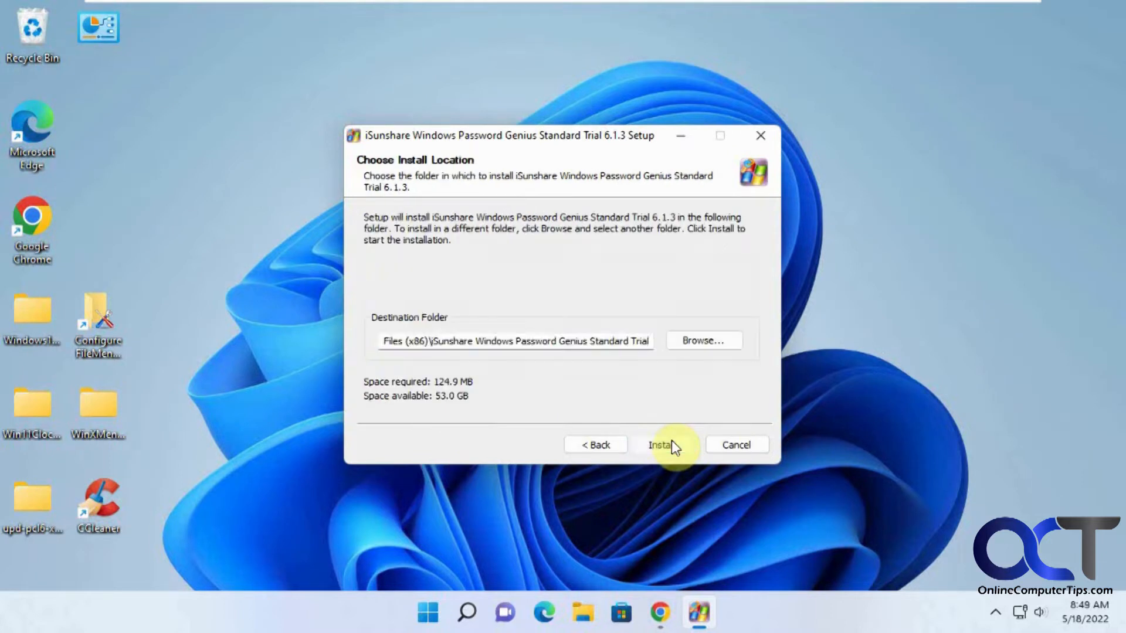
left_click(662, 444)
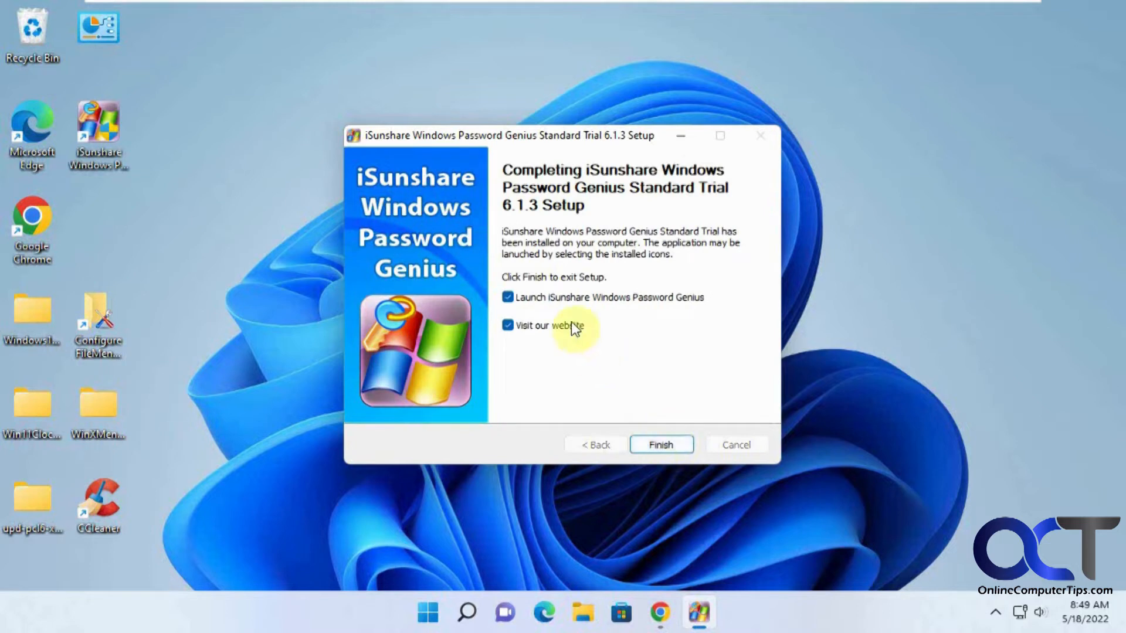
left_click(507, 325)
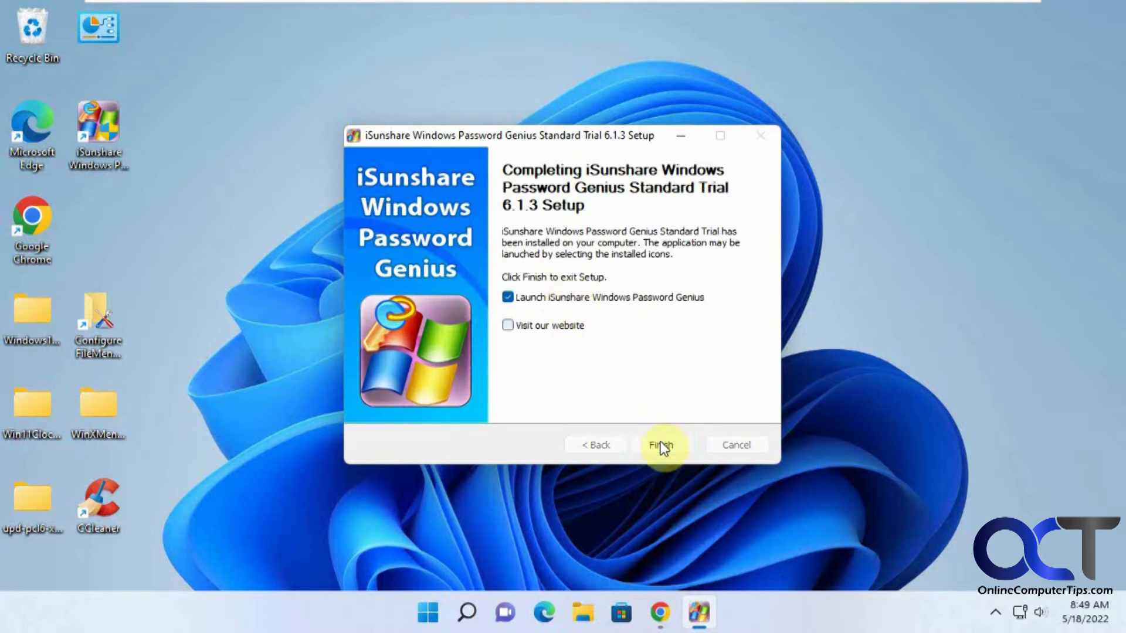
left_click(660, 444)
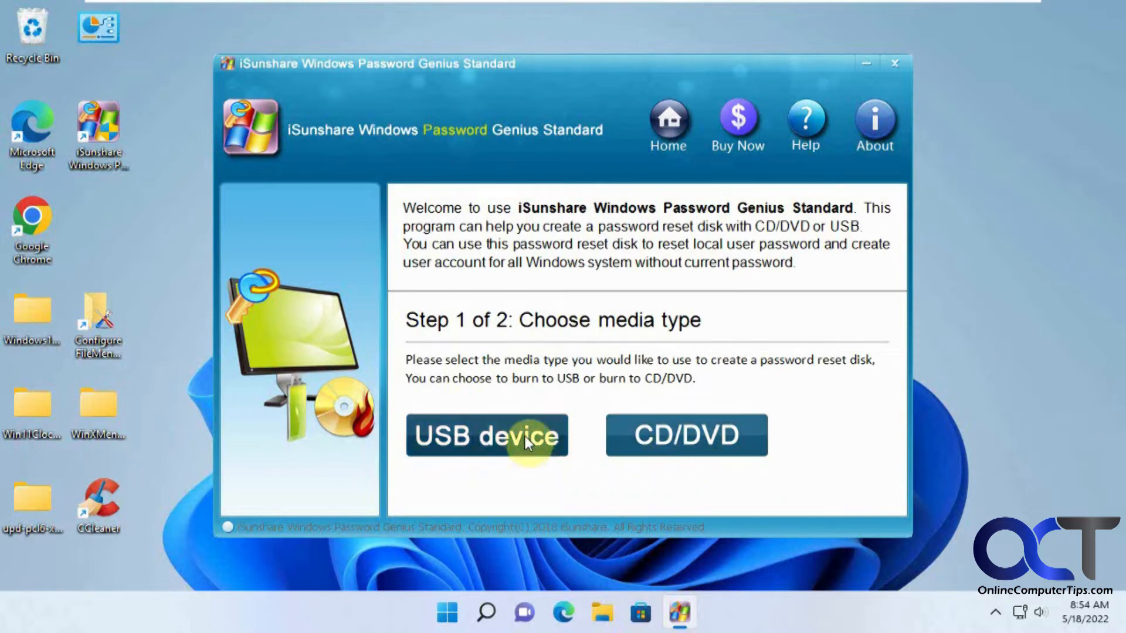
Step: Burn the reset disk to USB drive F: SanDisk Ultra, confirming the format and success message
left_click(488, 435)
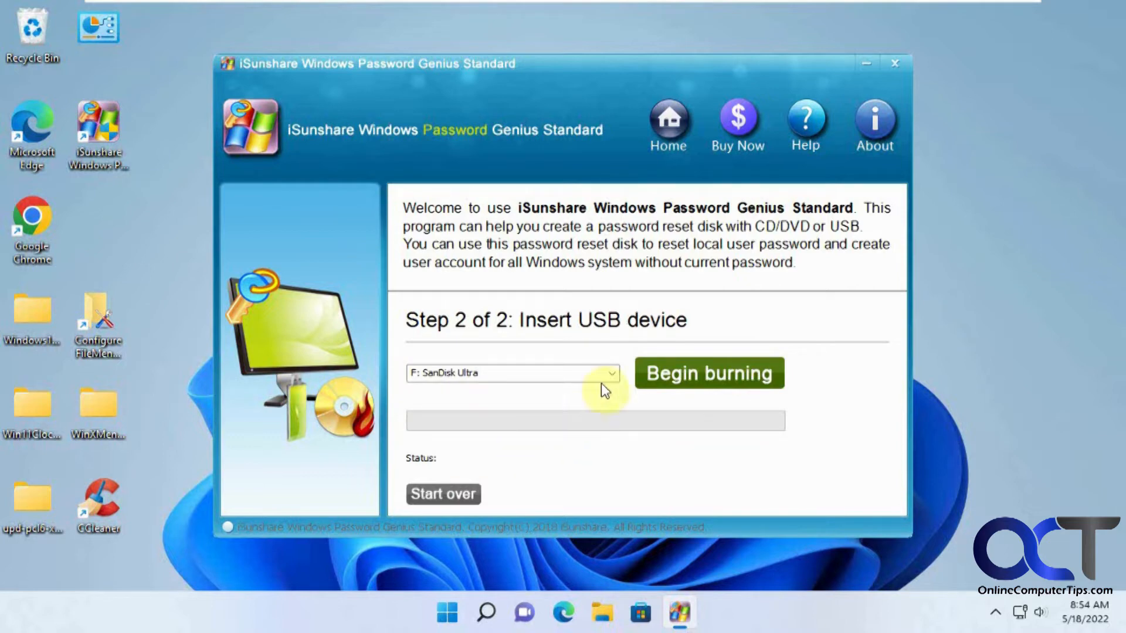
left_click(612, 374)
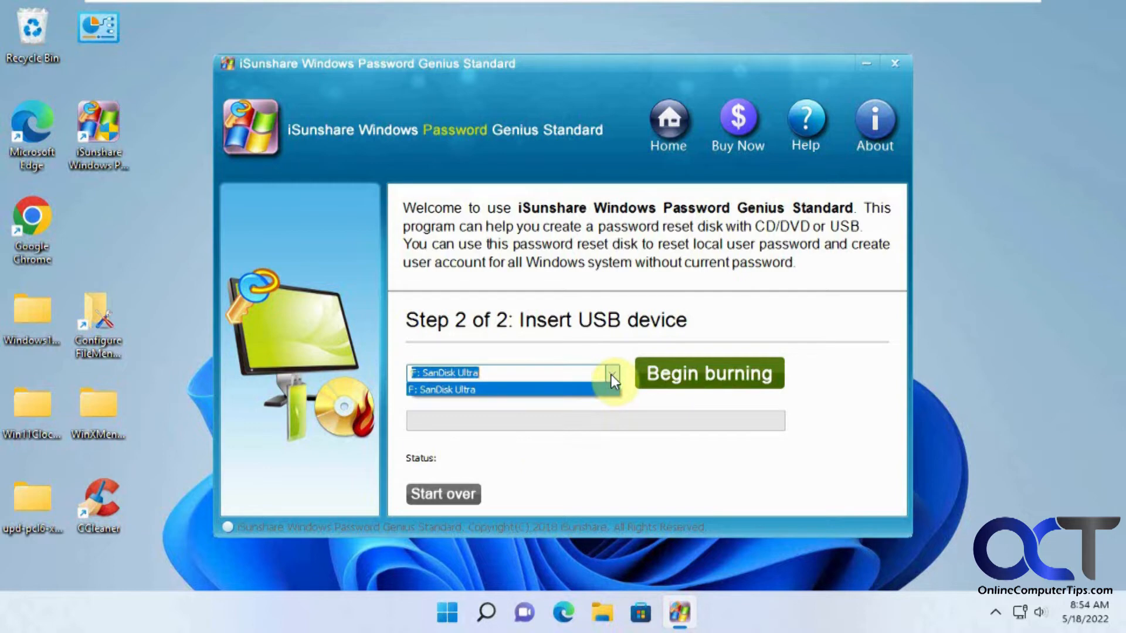
left_click(445, 389)
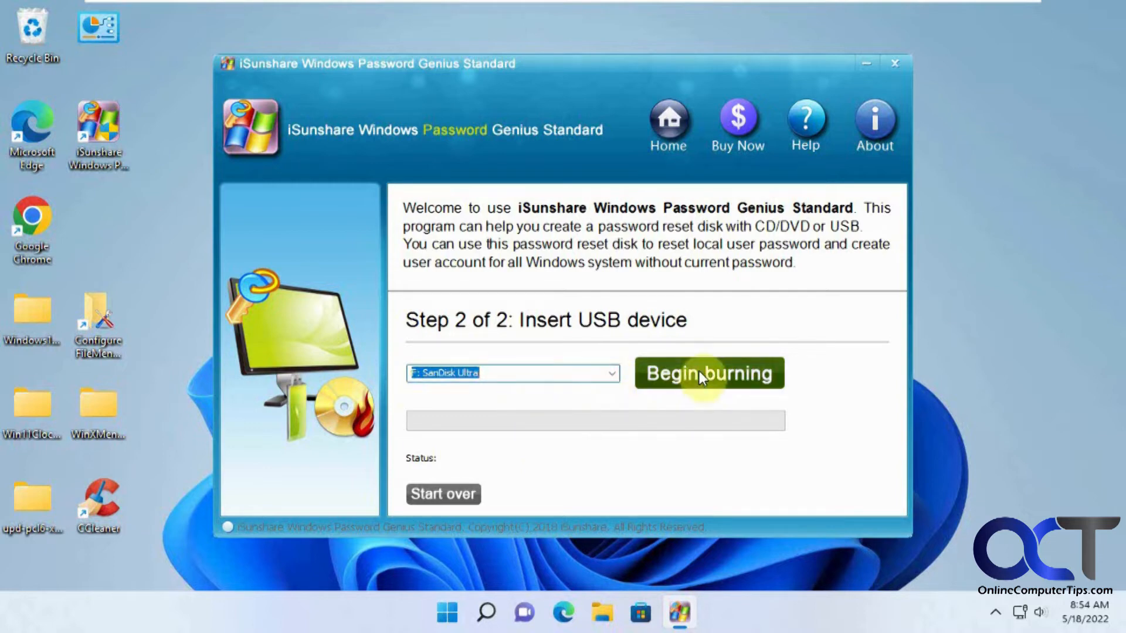
left_click(709, 373)
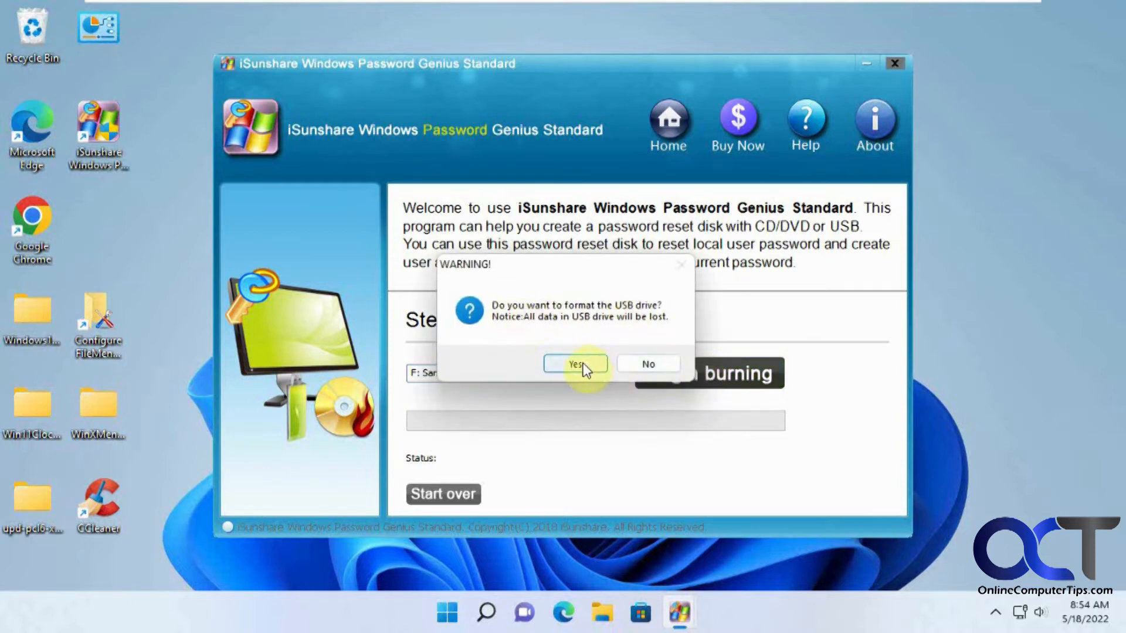
left_click(574, 363)
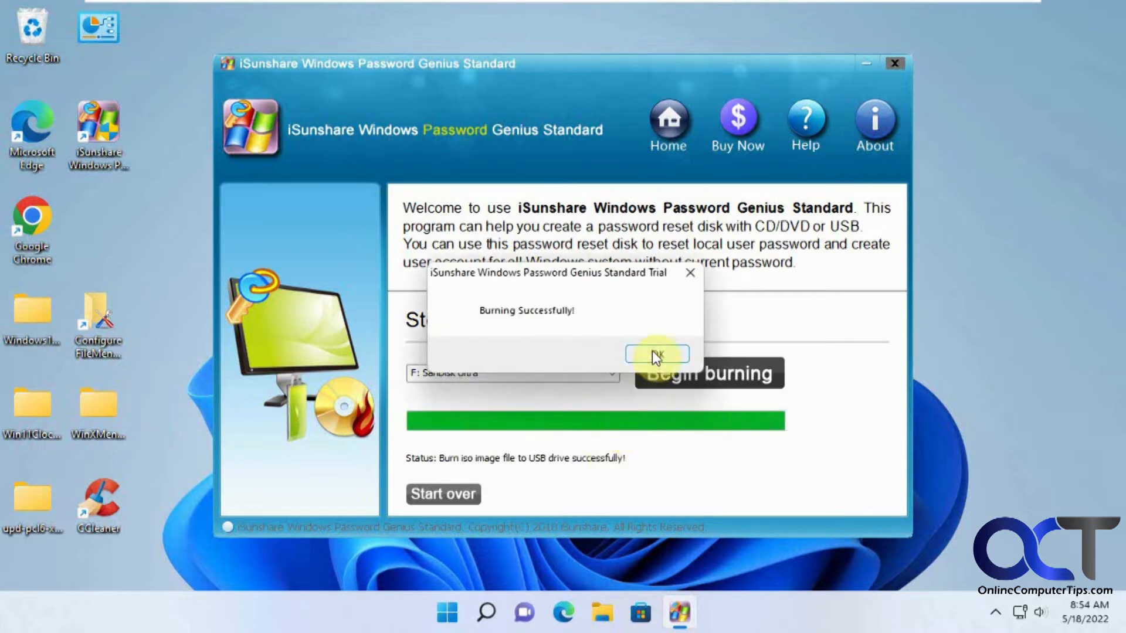
left_click(656, 354)
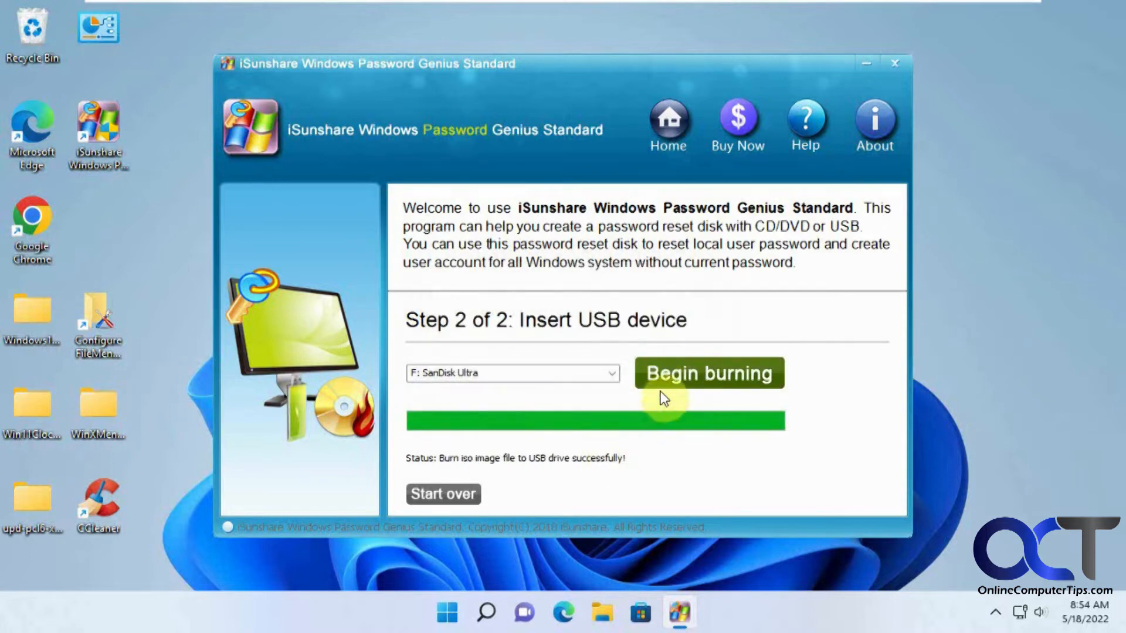
Step: Close the Password Genius window, leaving the Windows desktop
left_click(893, 63)
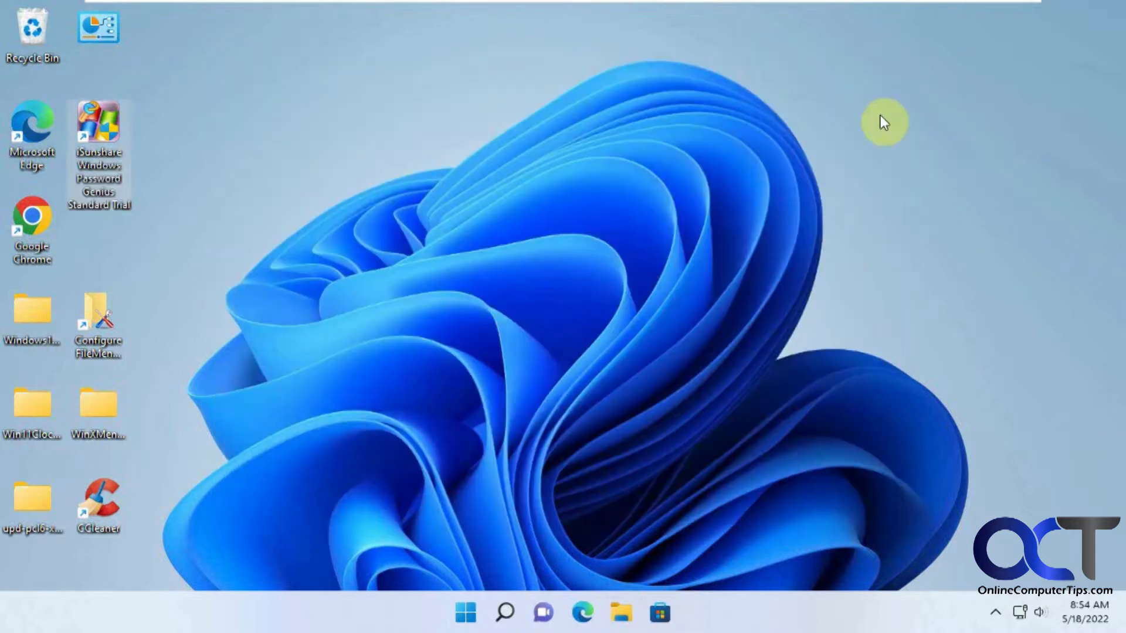
mouse_move(835, 268)
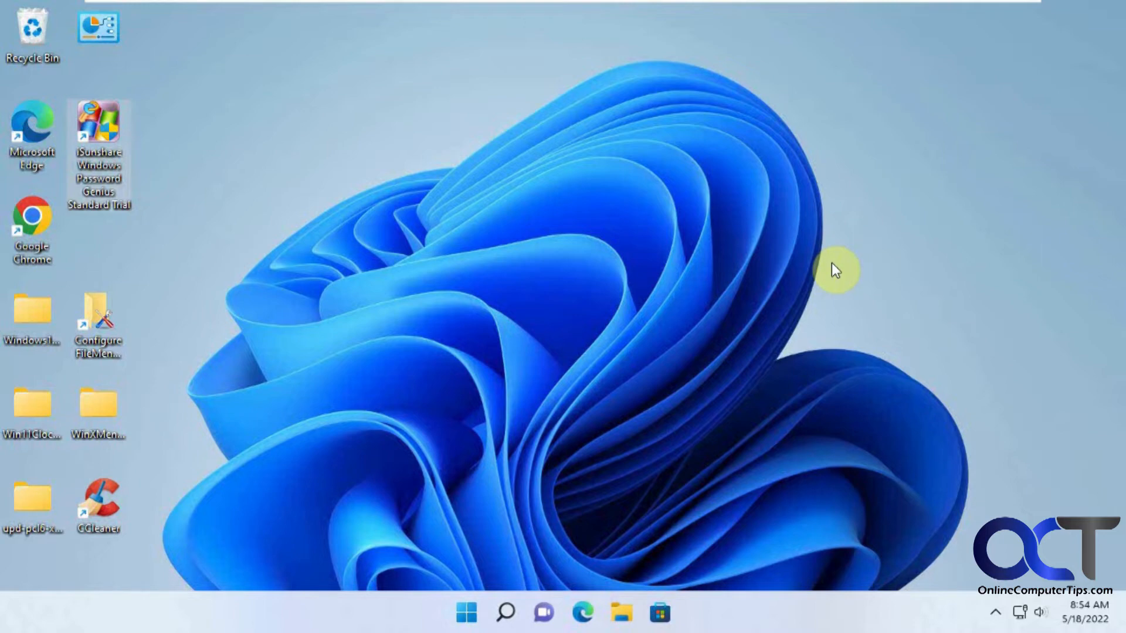
mouse_move(649, 512)
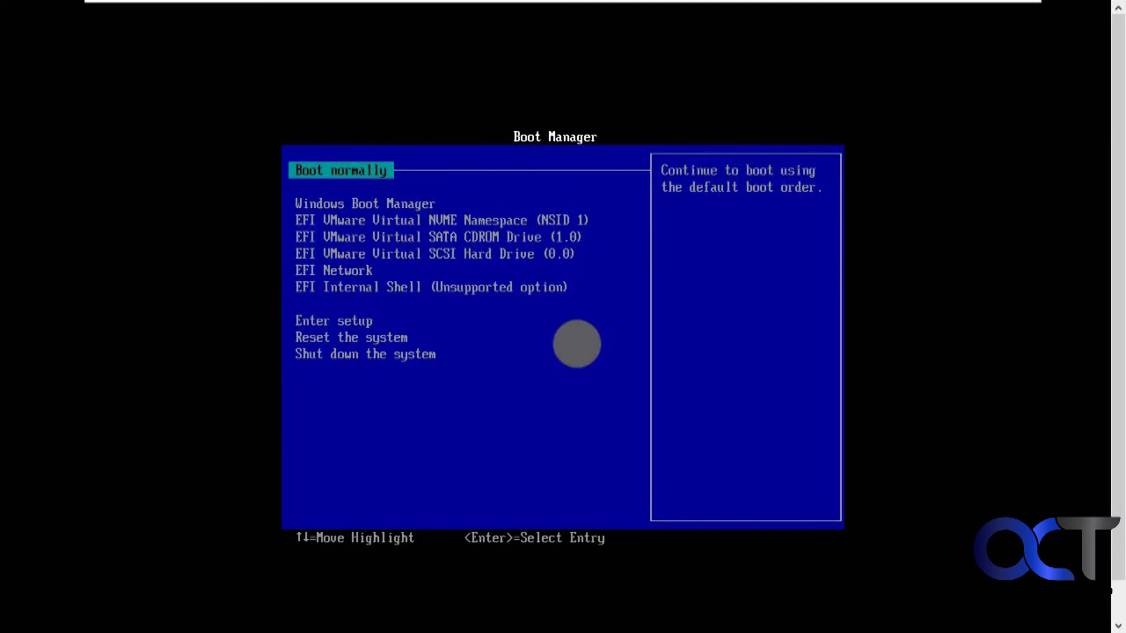
Step: Enter boot maintenance and reach the Change boot order option
key("Down")
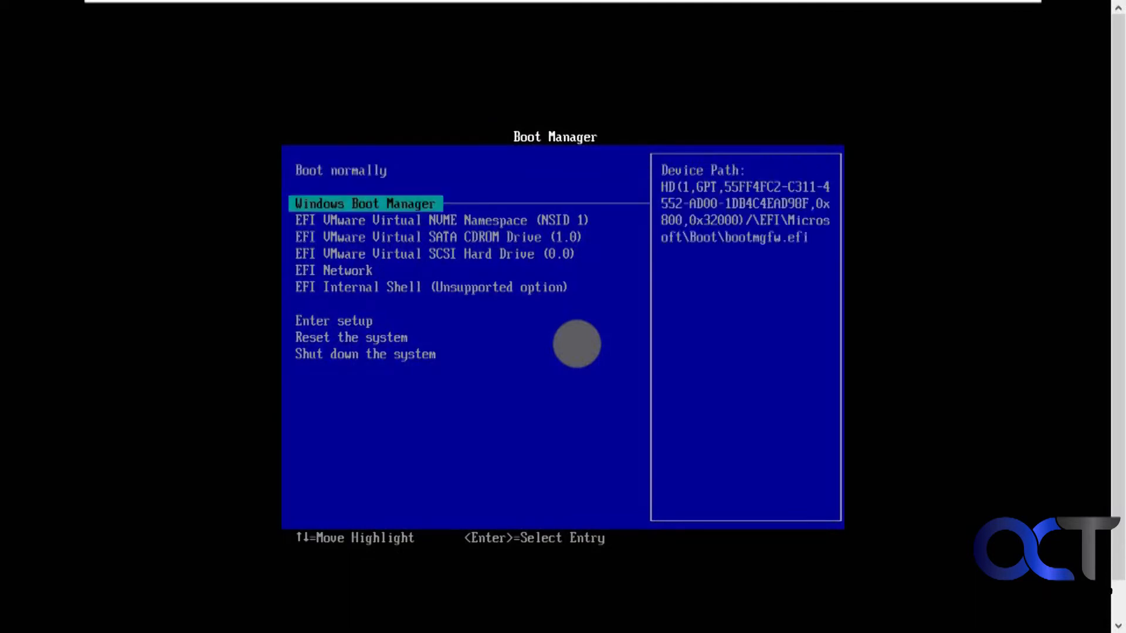
key("Down")
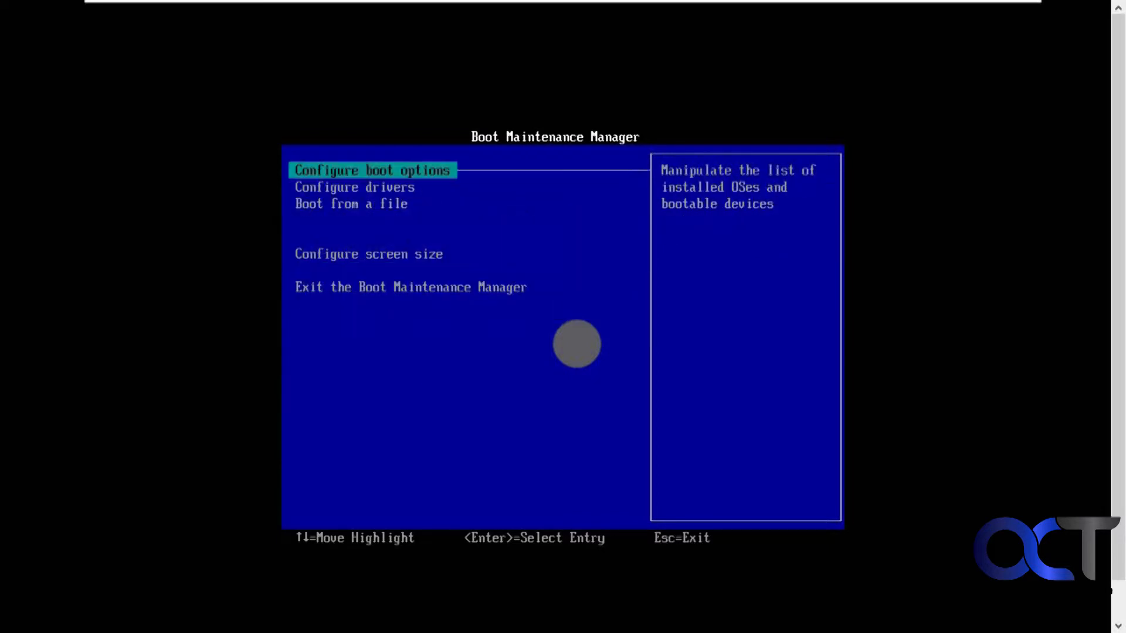
key("Down")
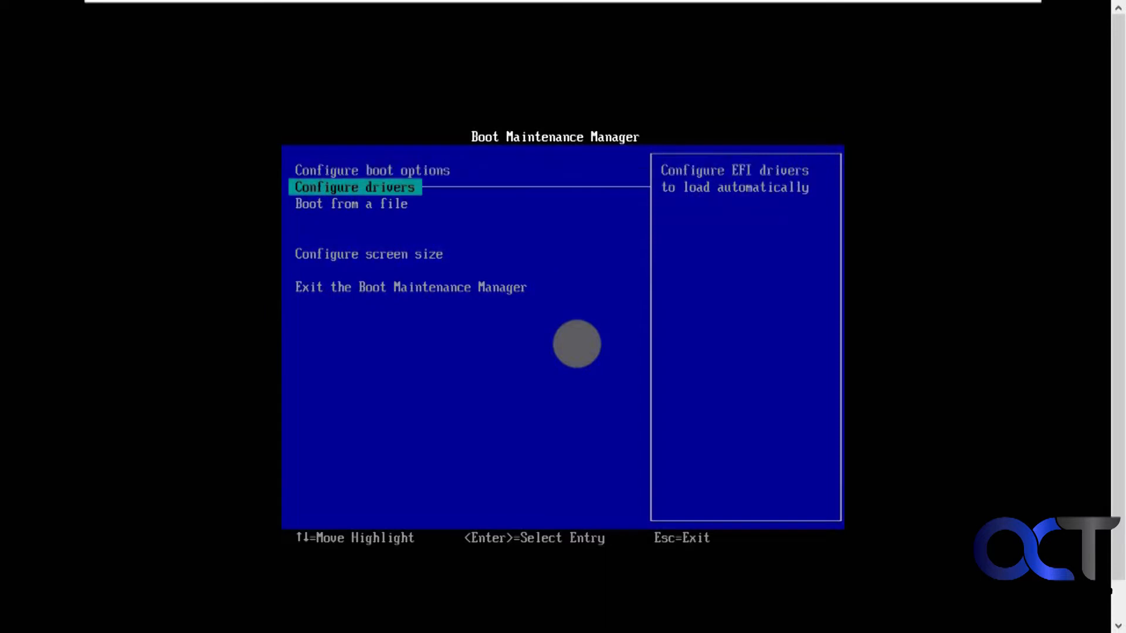
left_click(372, 170)
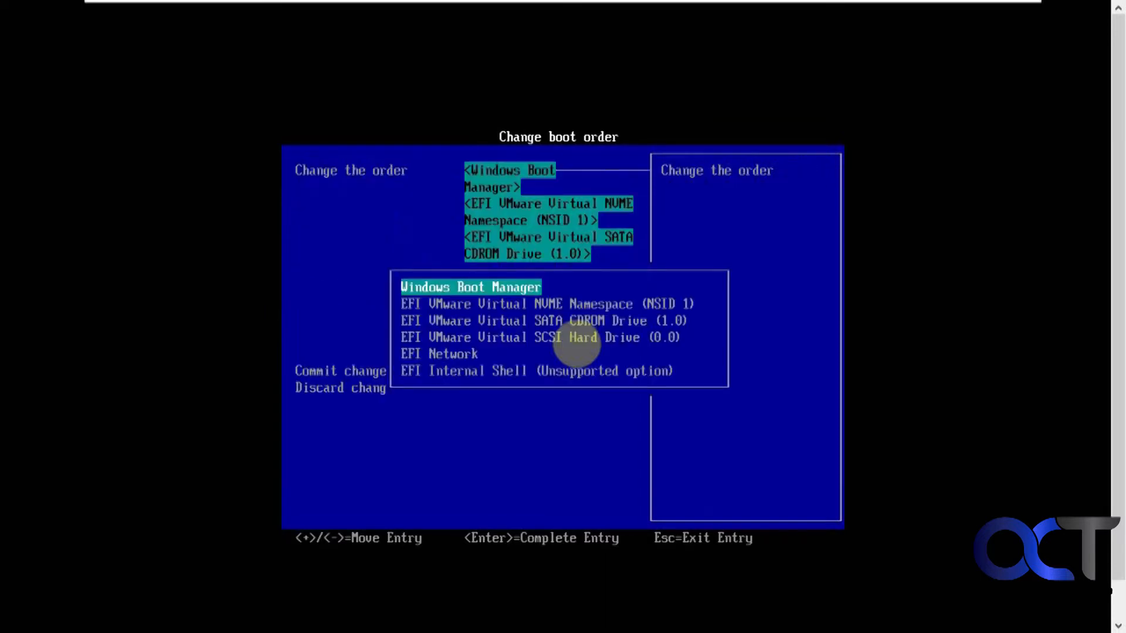
Step: Move the SCSI hard drive to the top of the boot order, exit and reset the system
key("Down")
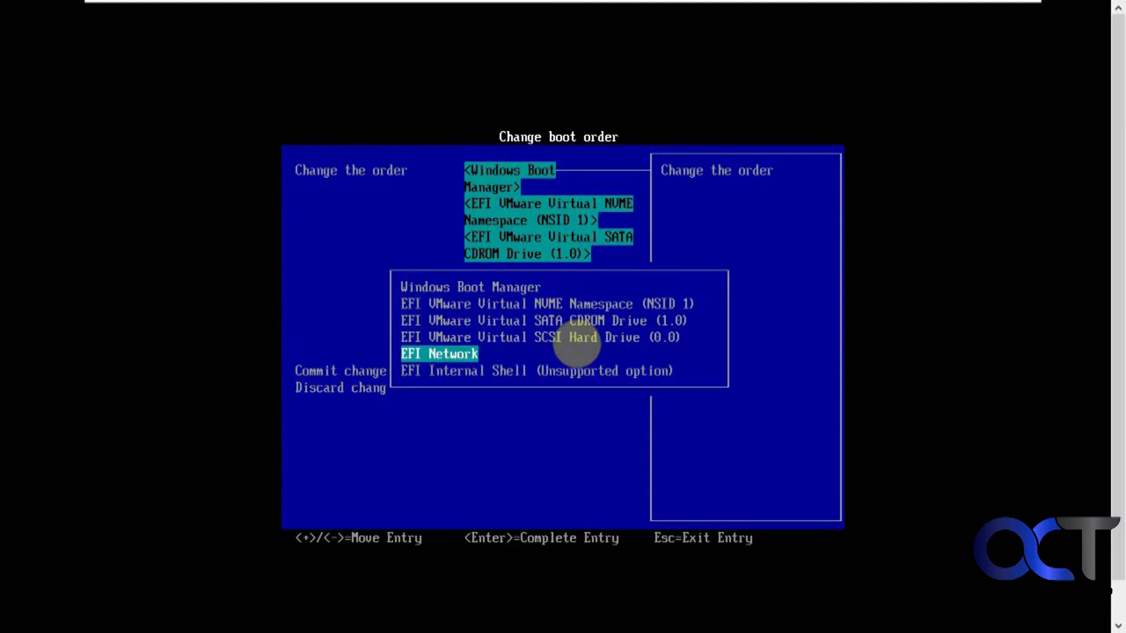
key("Up")
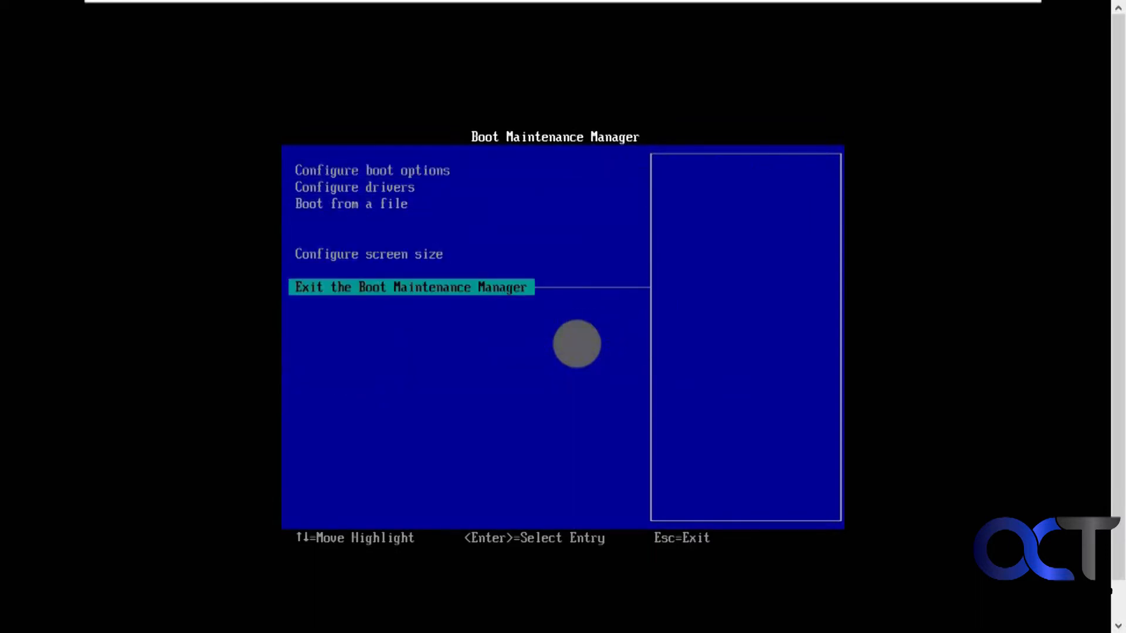
left_click(411, 287)
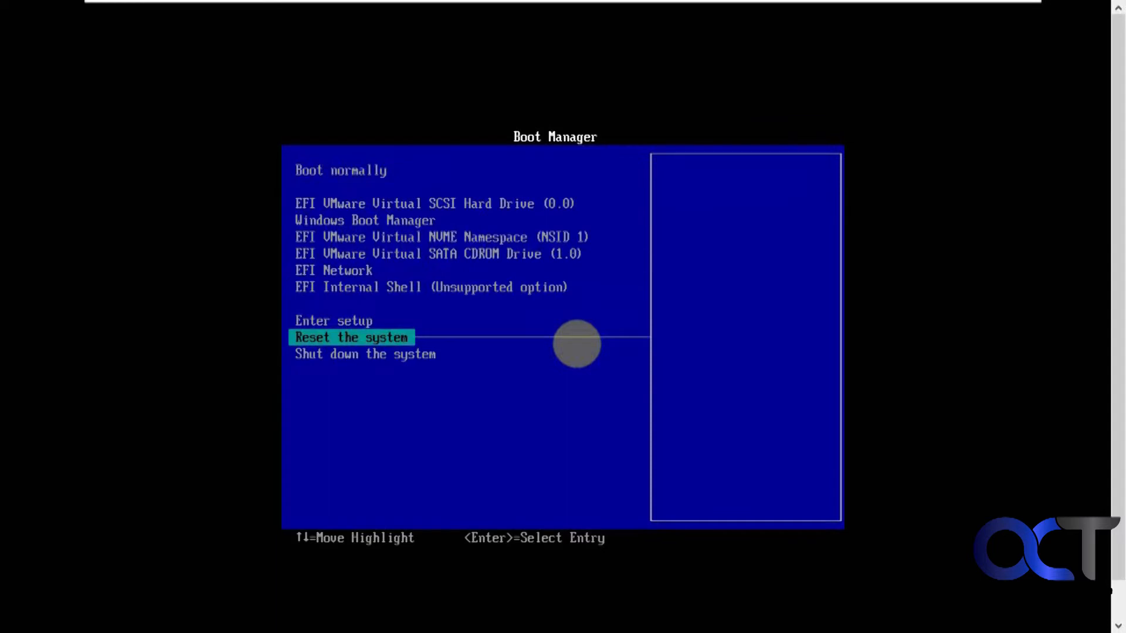
key("Enter")
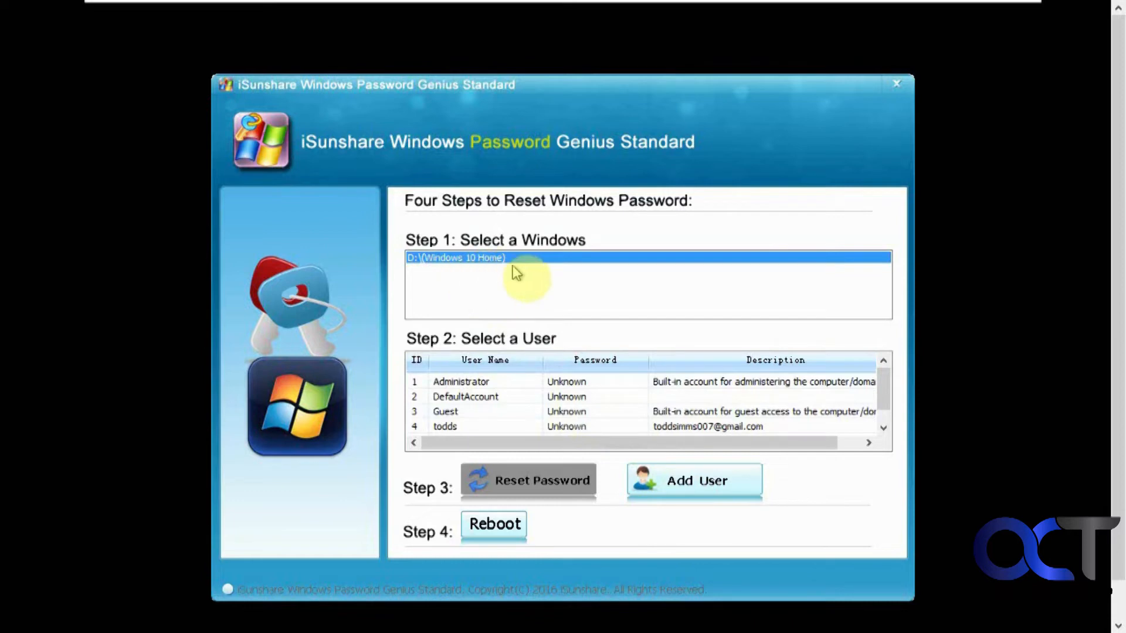
mouse_move(476, 267)
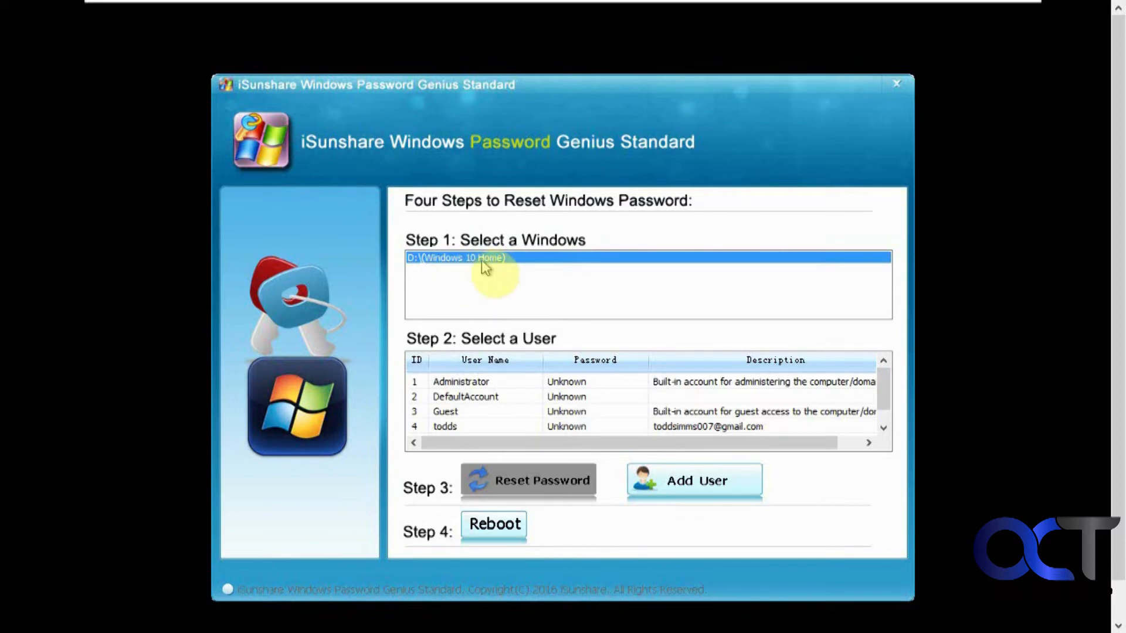
mouse_move(791, 396)
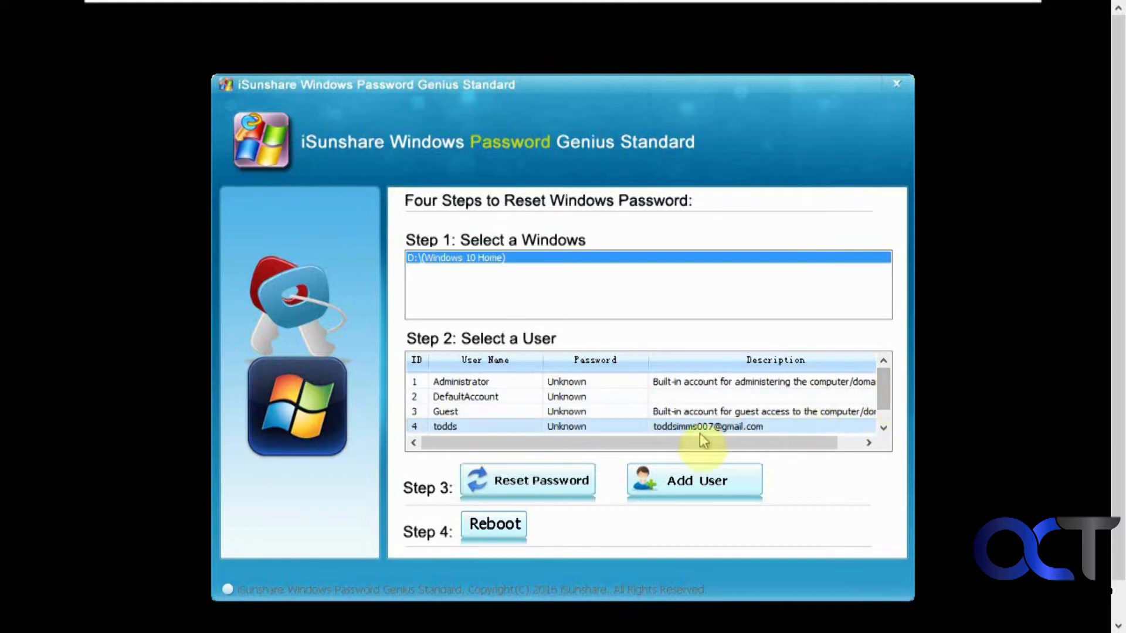
left_click(527, 480)
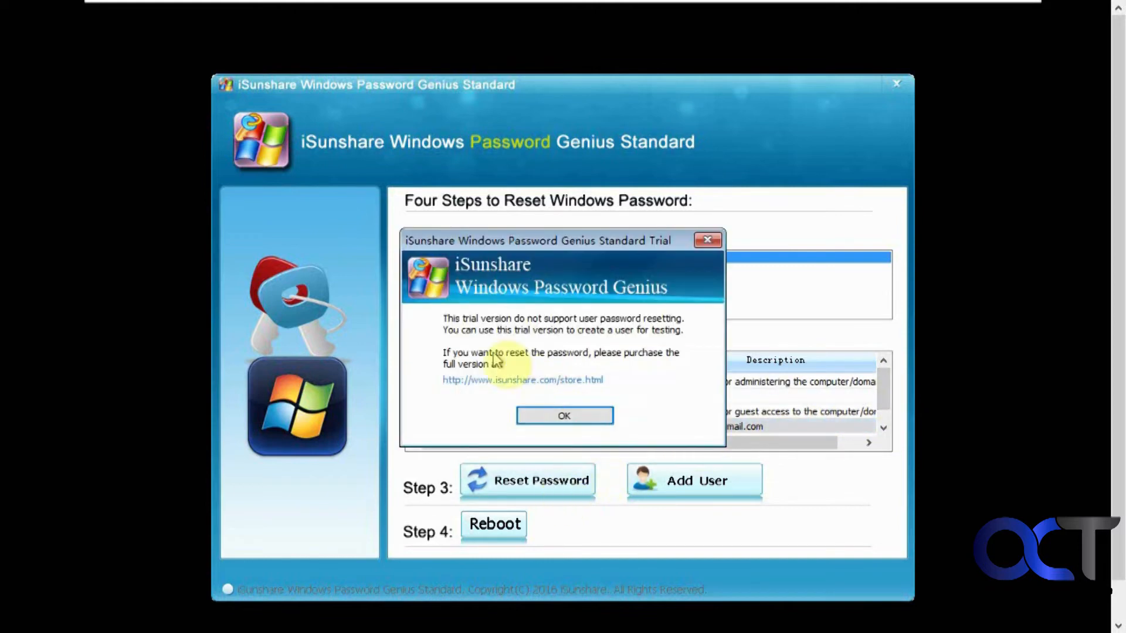
mouse_move(621, 359)
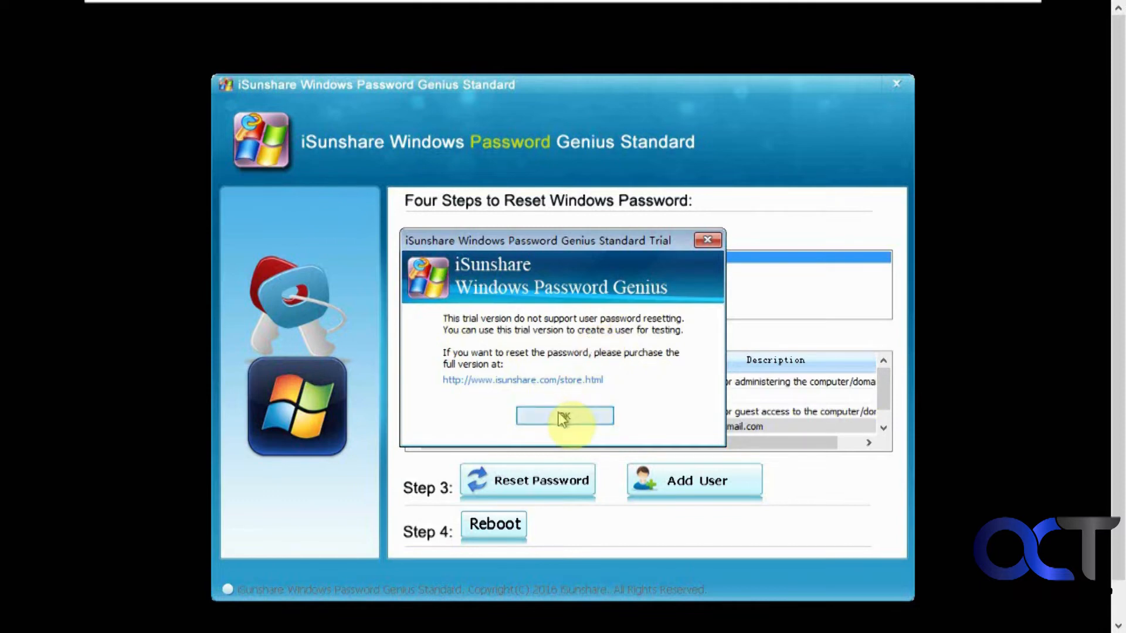
left_click(564, 415)
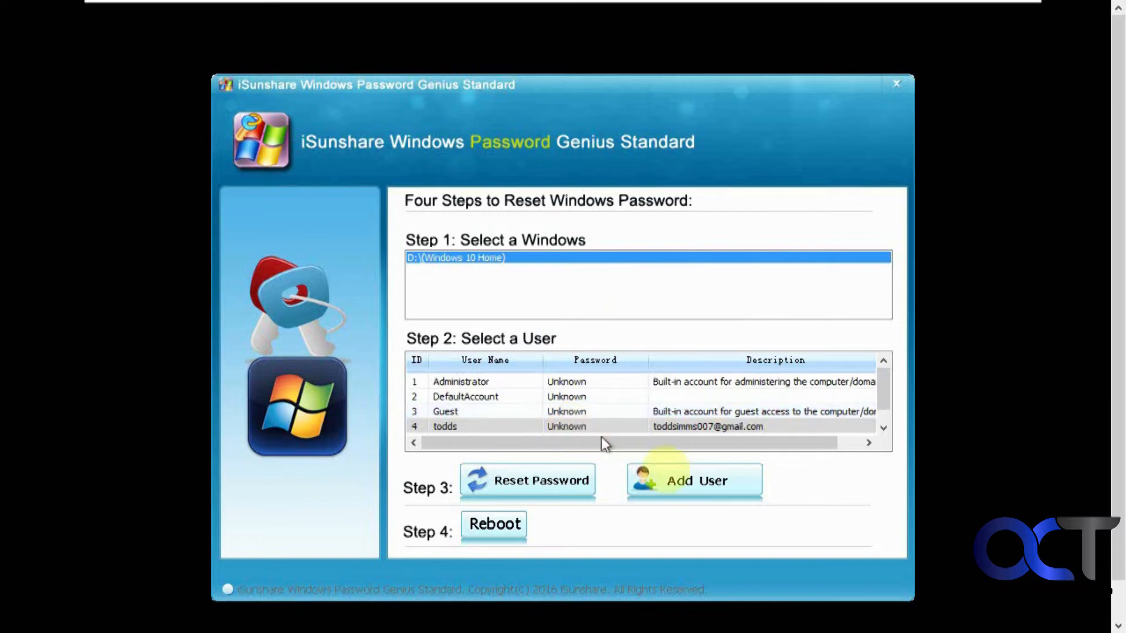
left_click(694, 481)
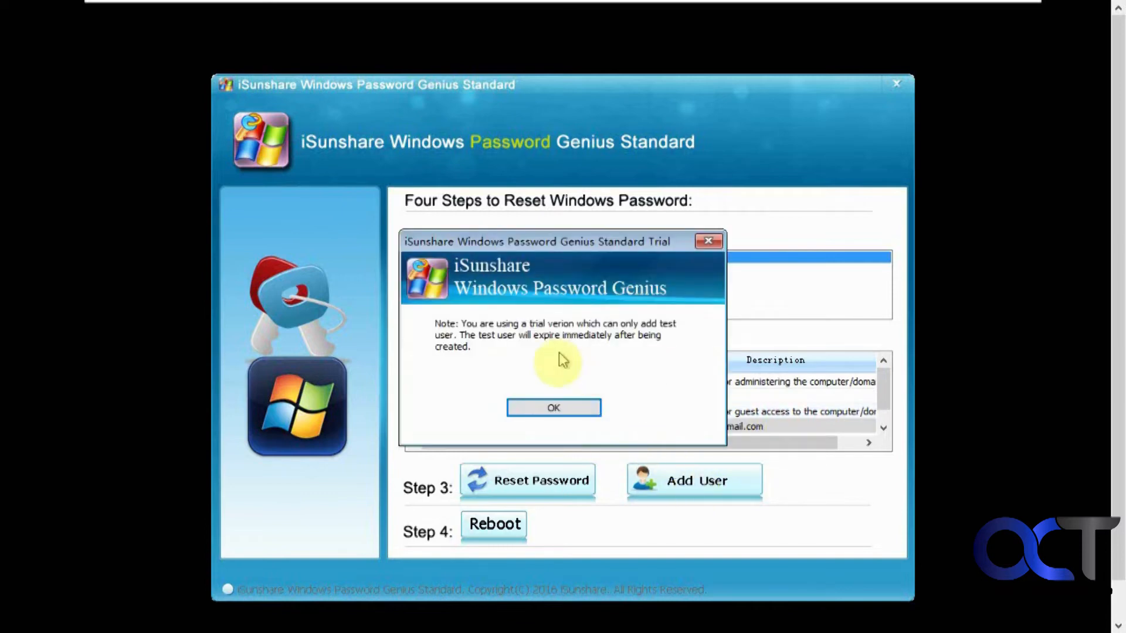
mouse_move(645, 340)
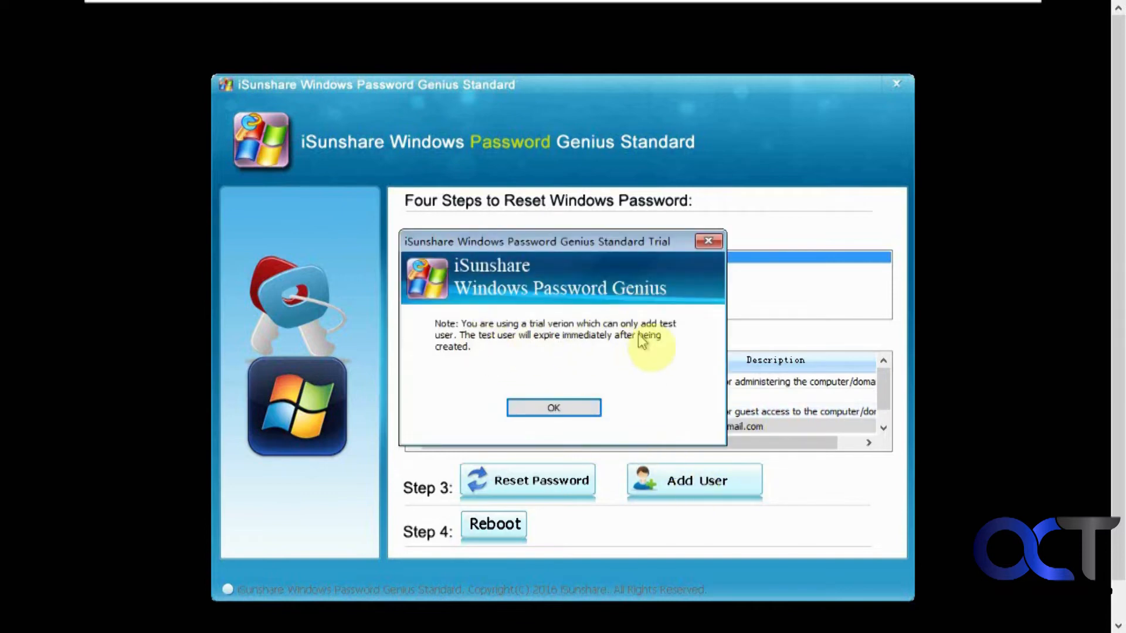
mouse_move(523, 354)
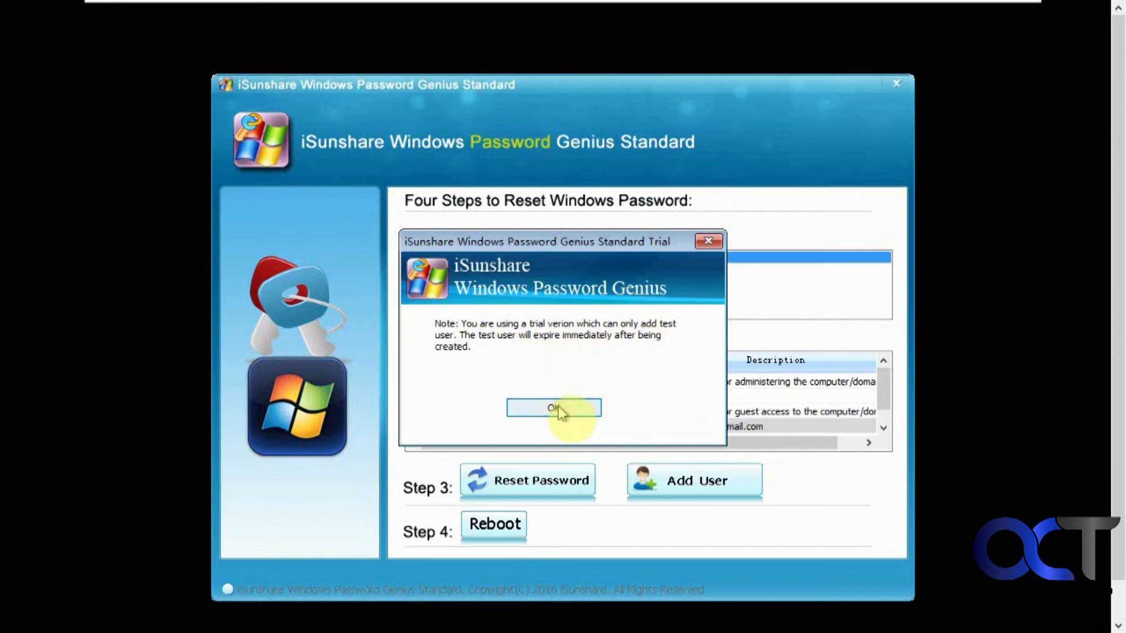
left_click(553, 408)
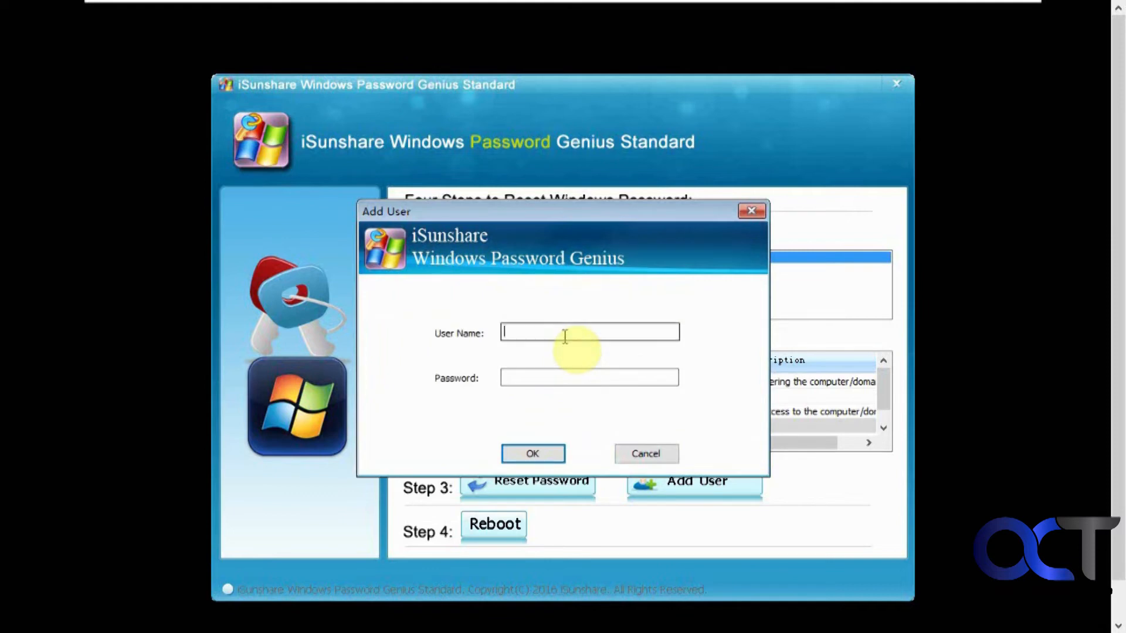
type("joe")
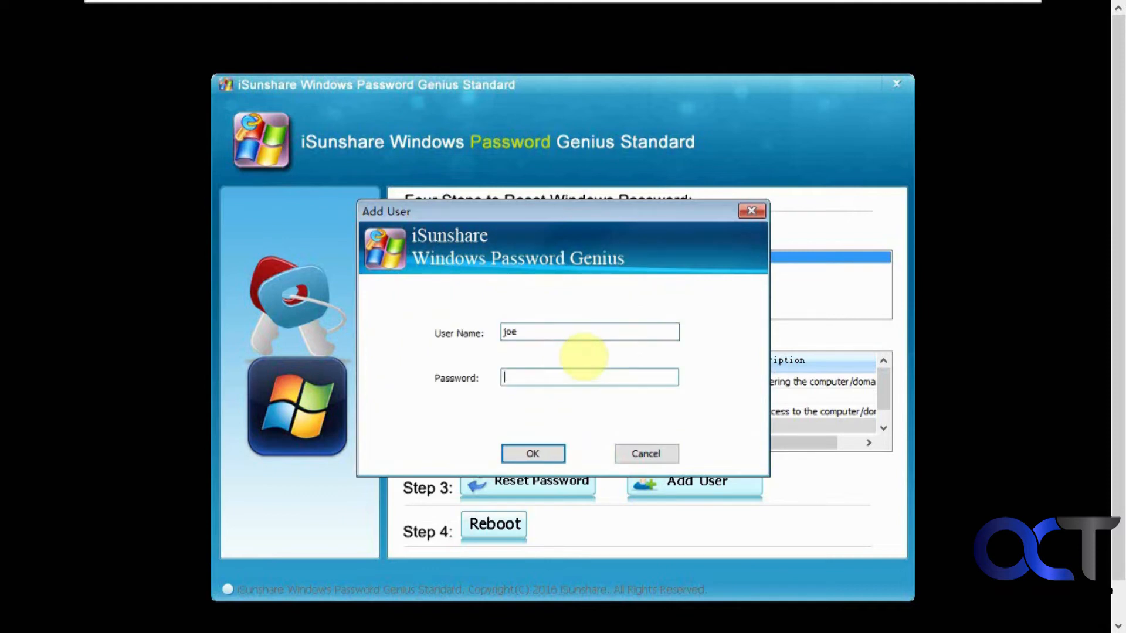
type("password")
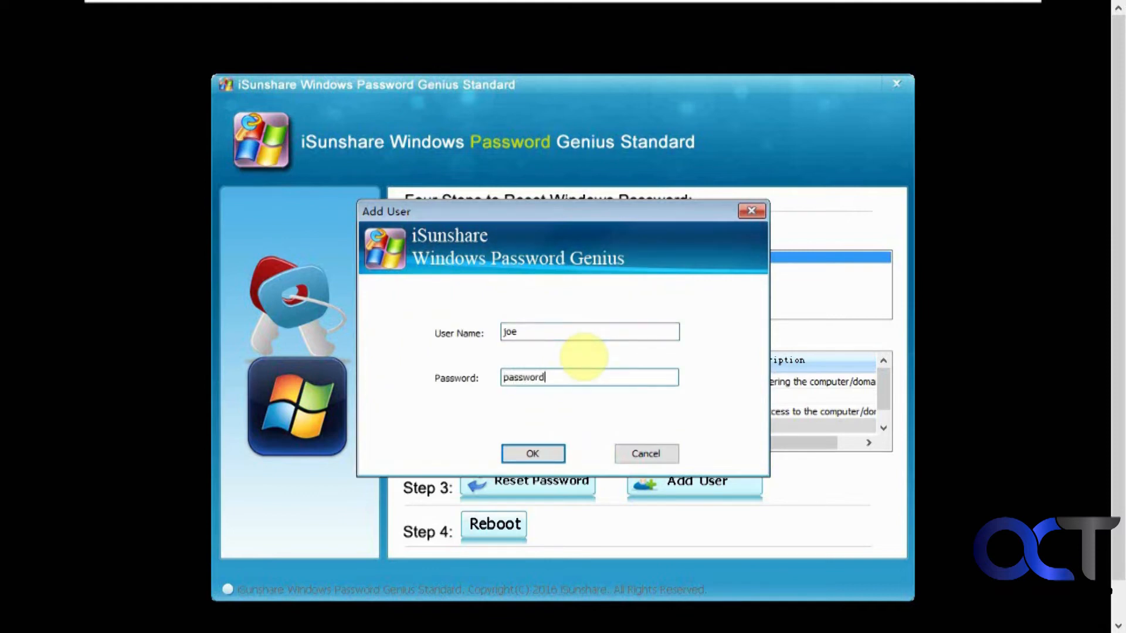
left_click(532, 453)
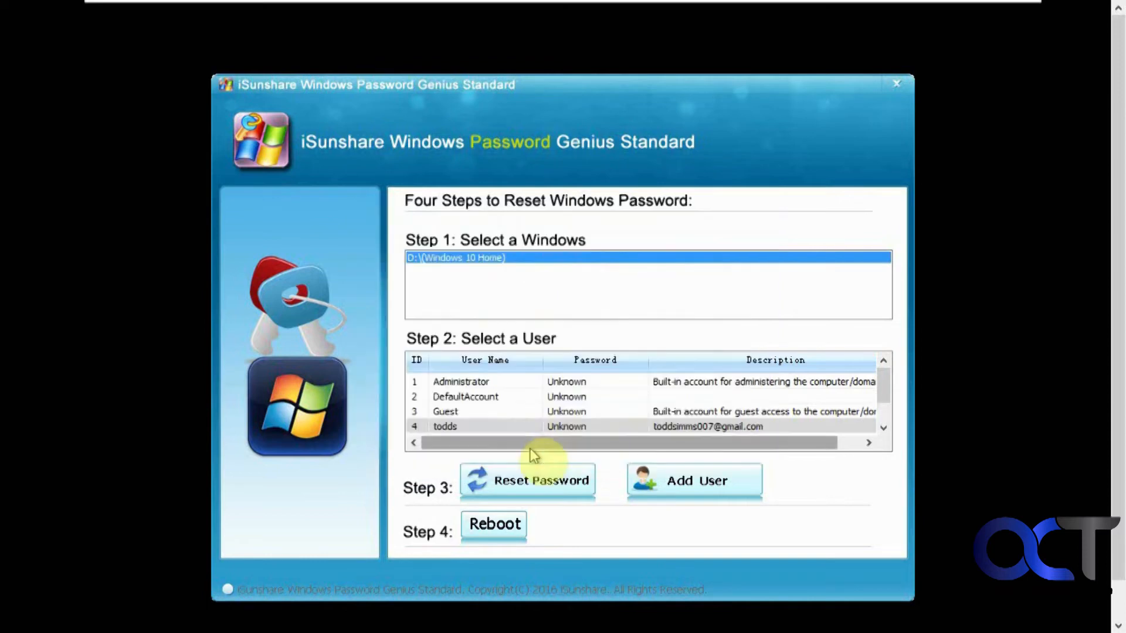
mouse_move(848, 408)
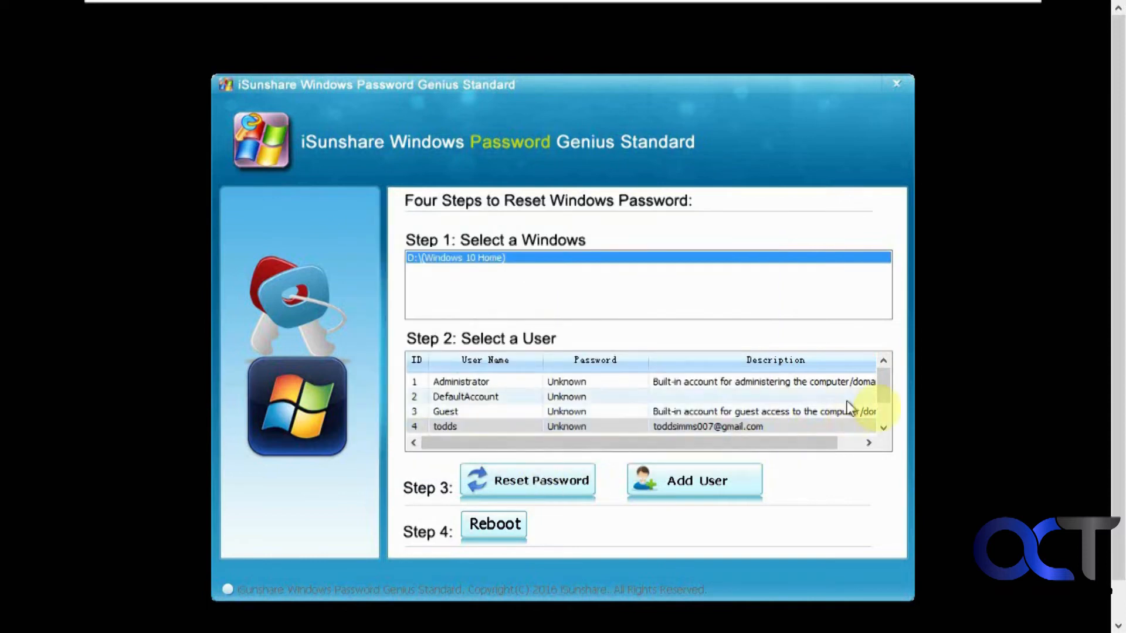
scroll("down", 3)
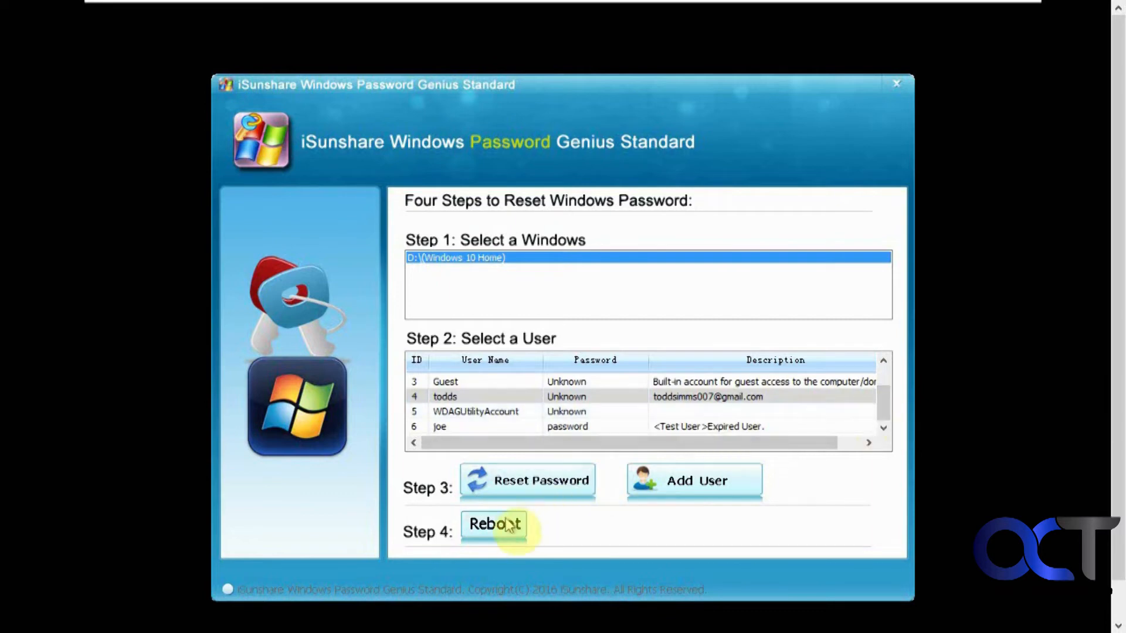
Step: Reboot the computer from Password Genius, confirming the restart prompt
left_click(493, 524)
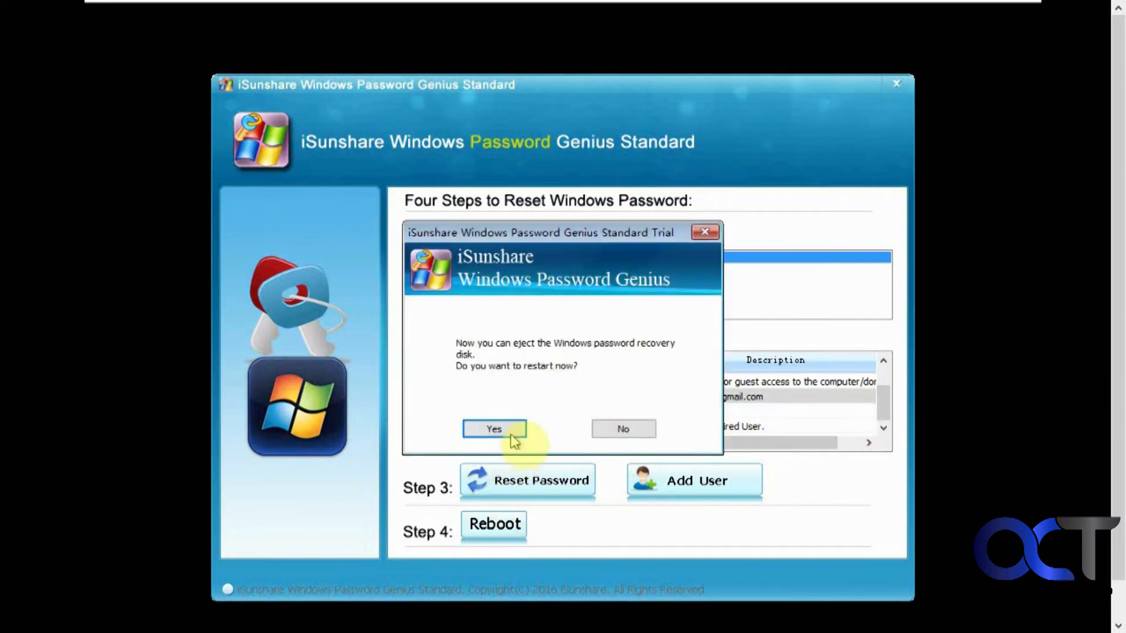
left_click(623, 429)
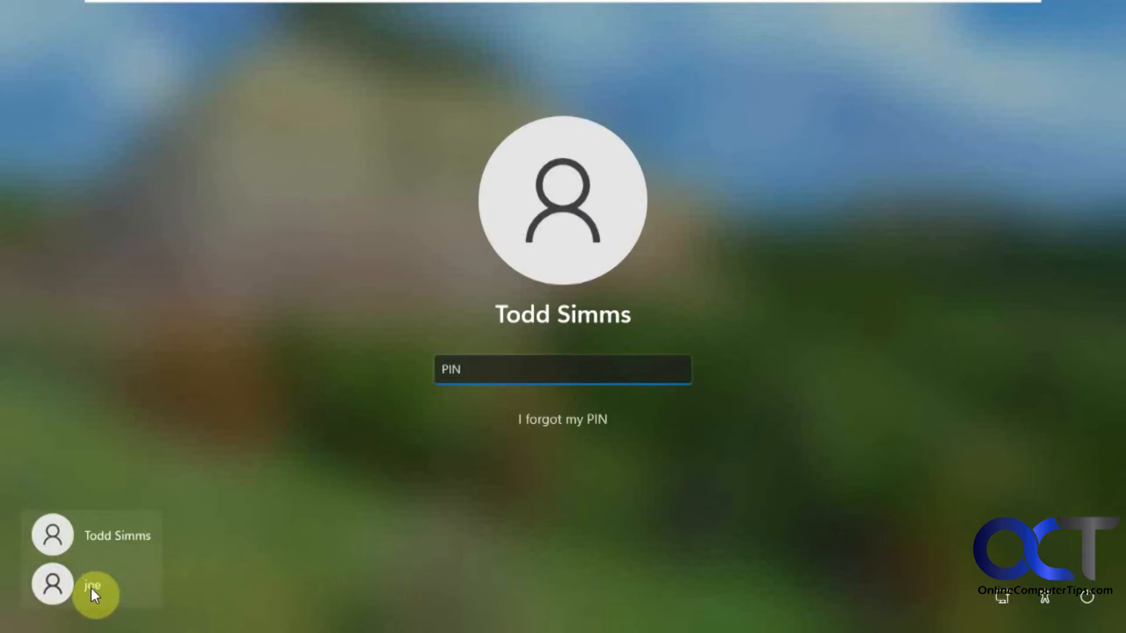
Step: Select the joe account on the sign-in screen and sign in with its password
left_click(90, 590)
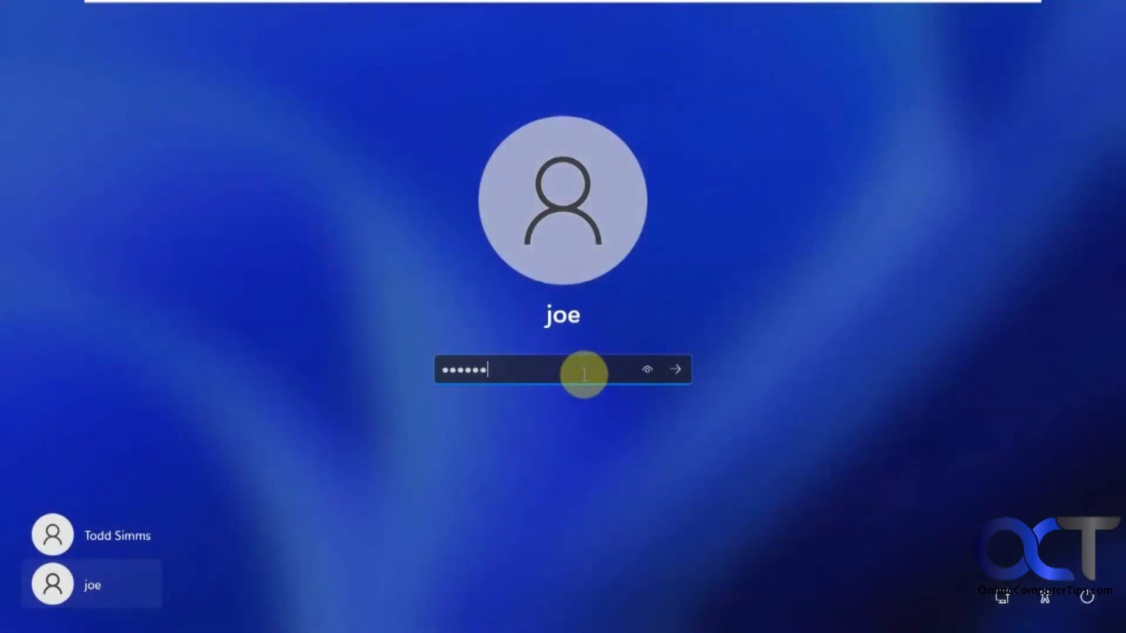
left_click(674, 369)
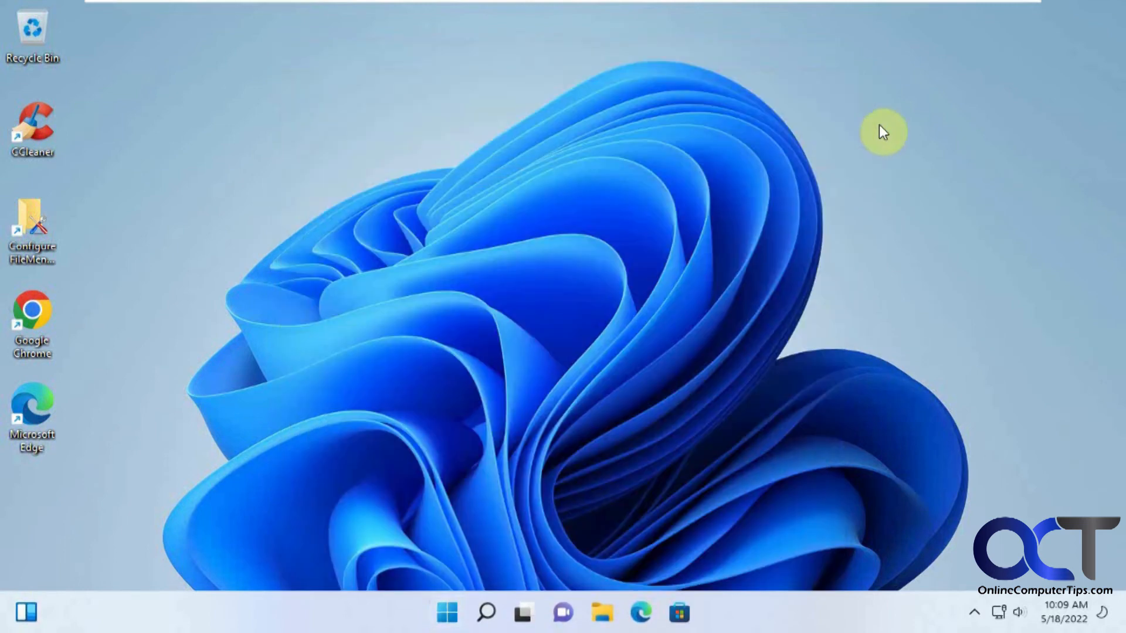
mouse_move(469, 564)
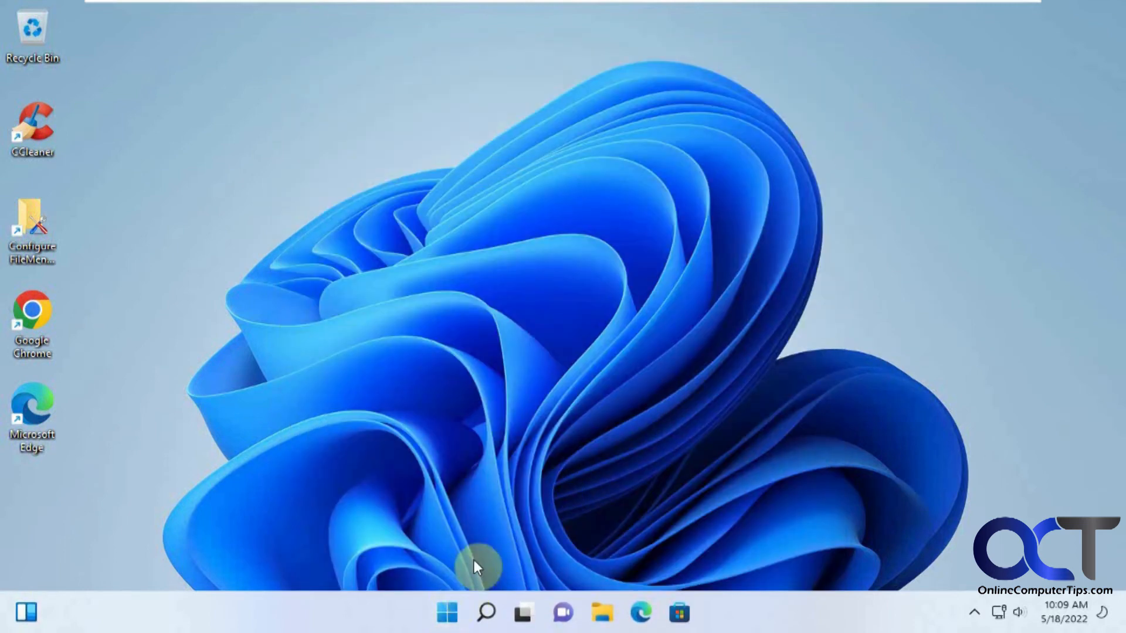
Step: Sign out of joe's session from the Start menu account options
left_click(445, 612)
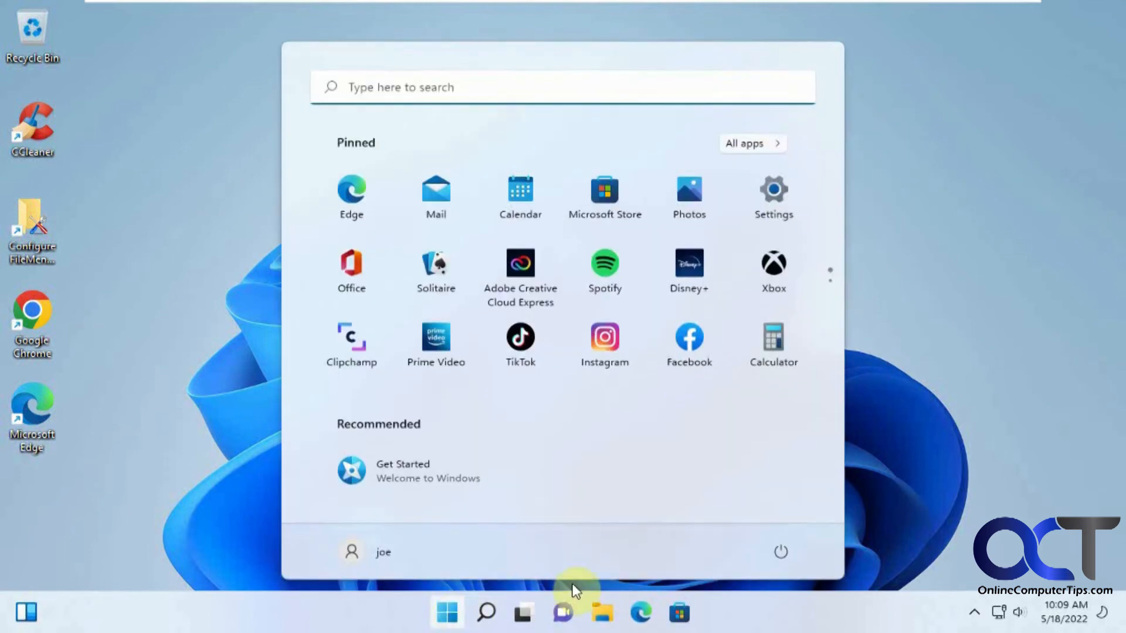
left_click(781, 551)
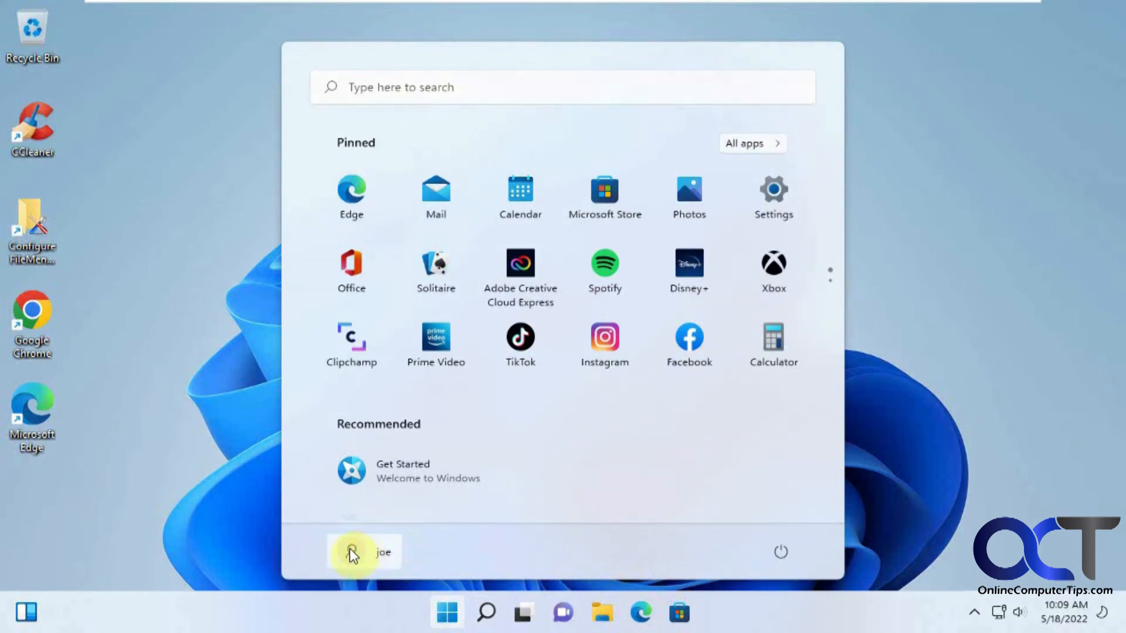
left_click(352, 552)
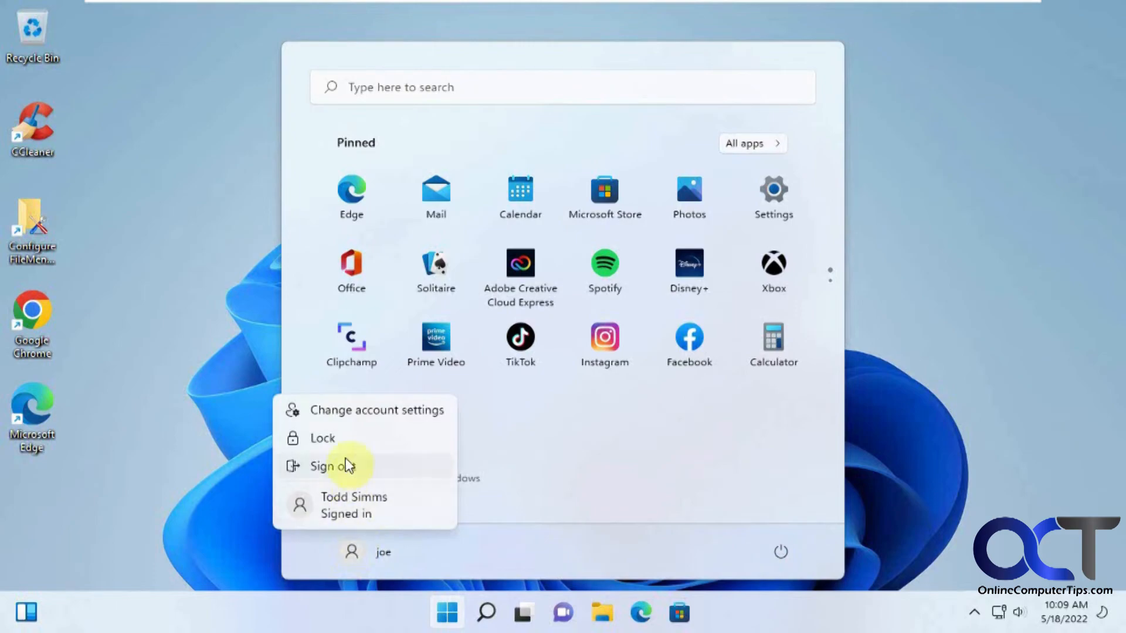
left_click(323, 467)
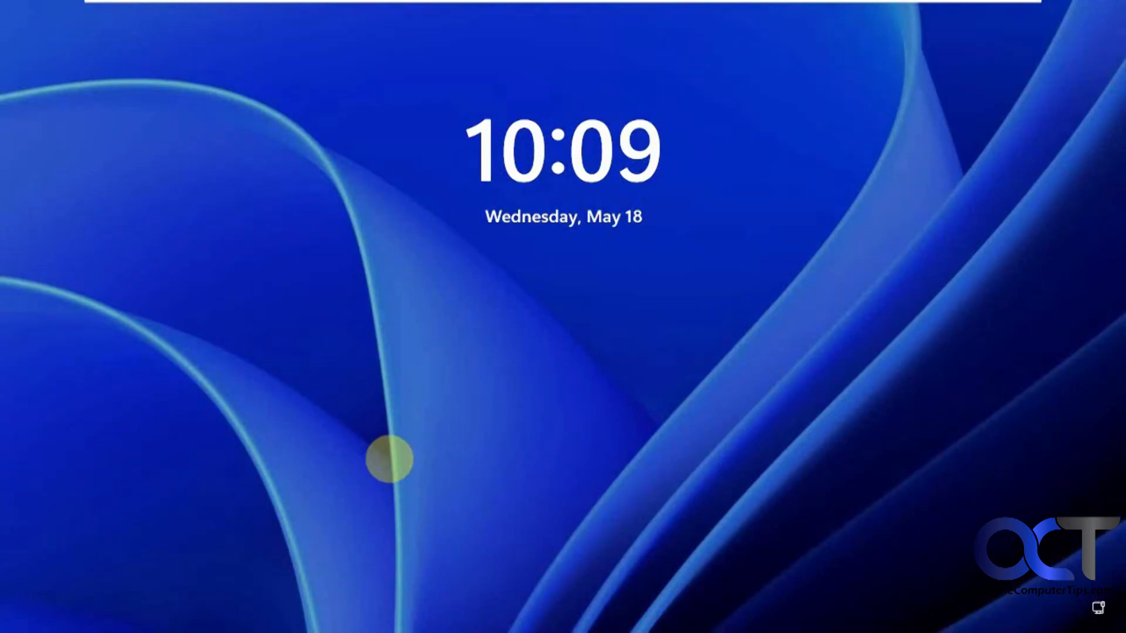
Step: Dismiss the lock screen and sign back in as joe with the password
left_click(388, 467)
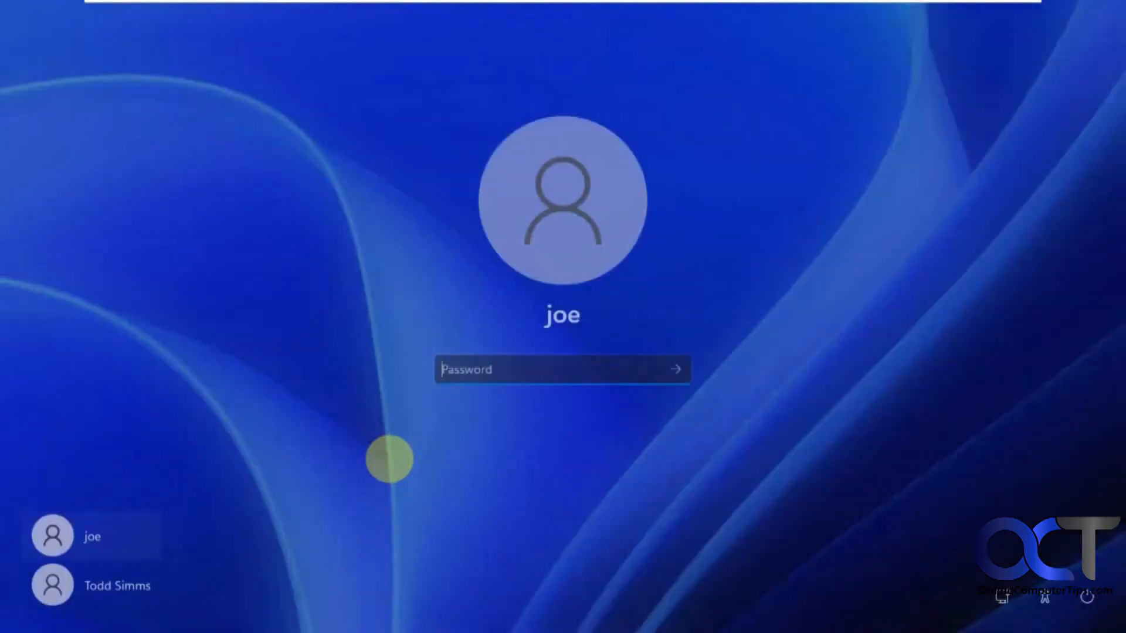
type("•••••")
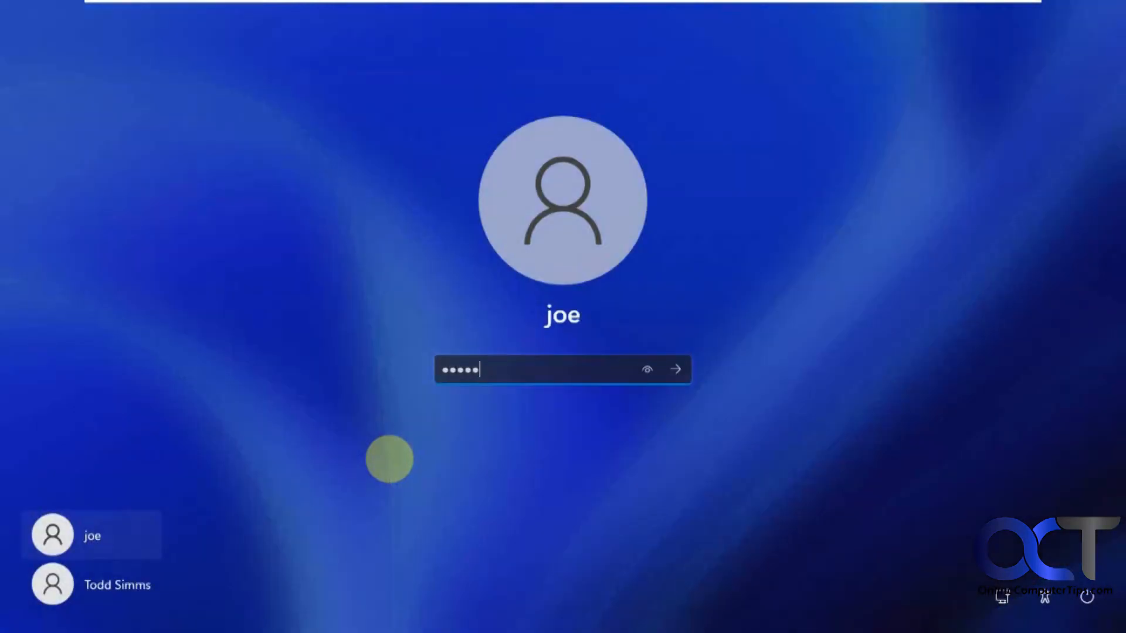
left_click(676, 368)
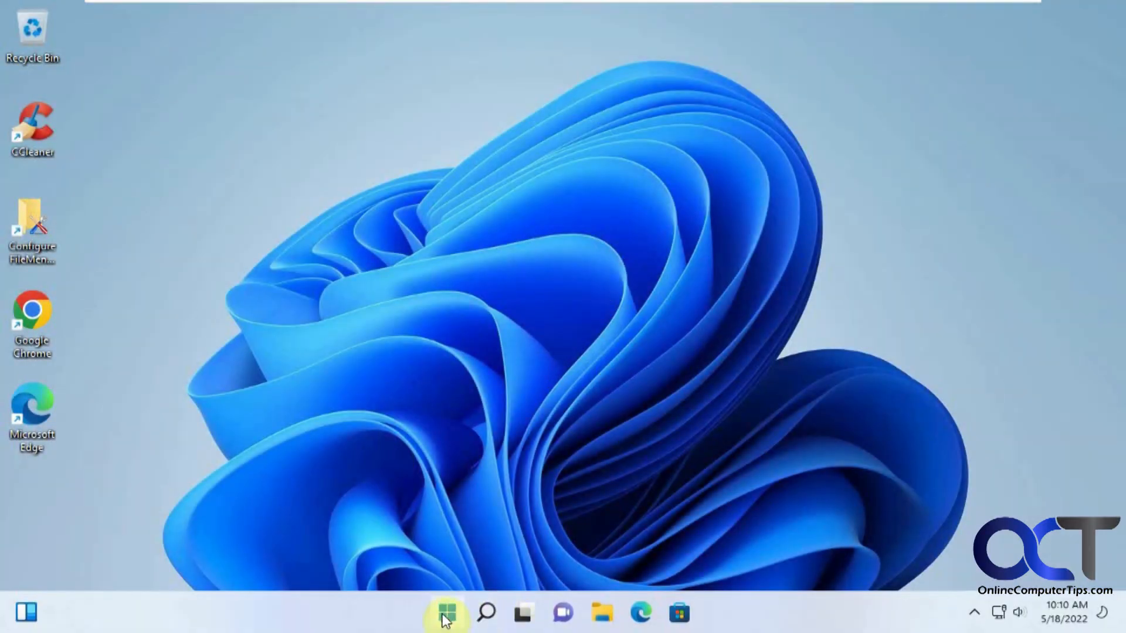
left_click(446, 611)
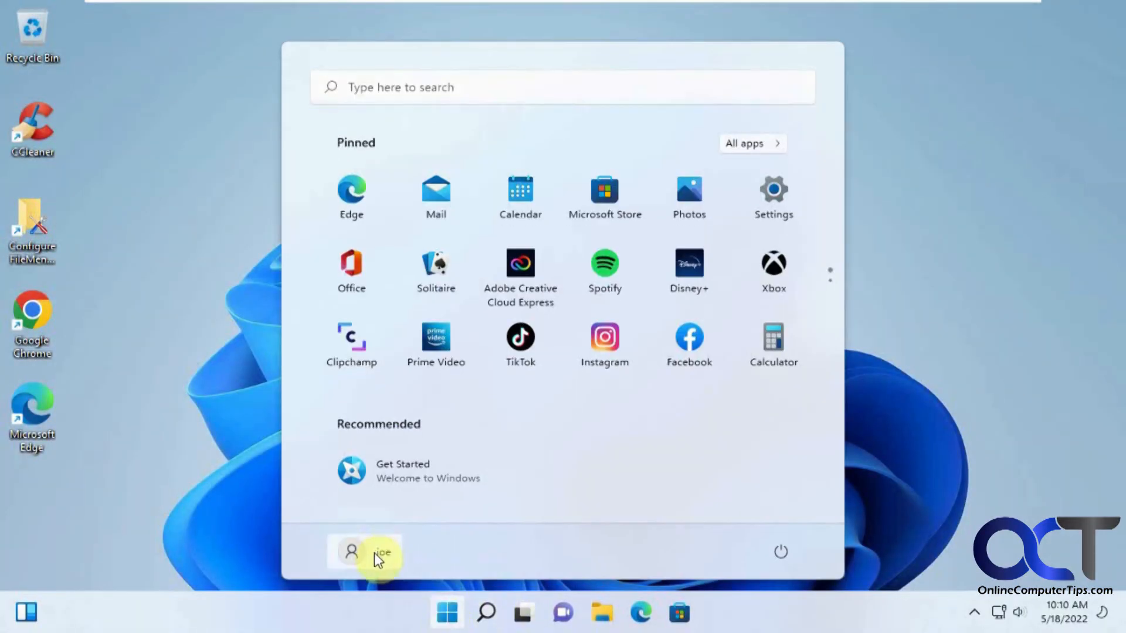
mouse_move(425, 572)
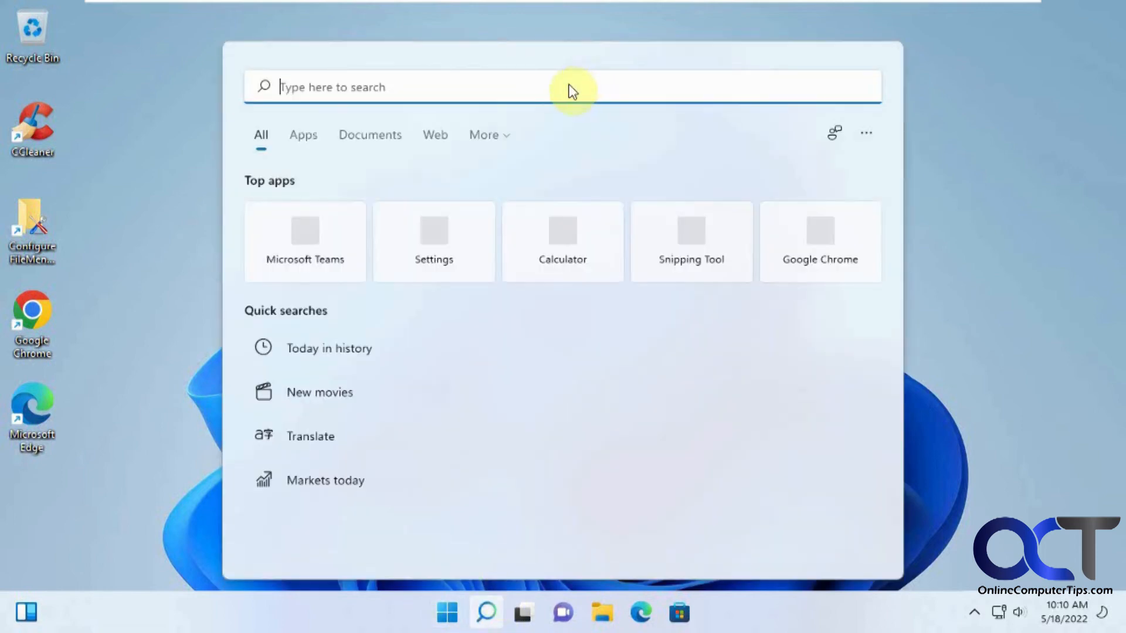
type("netpl")
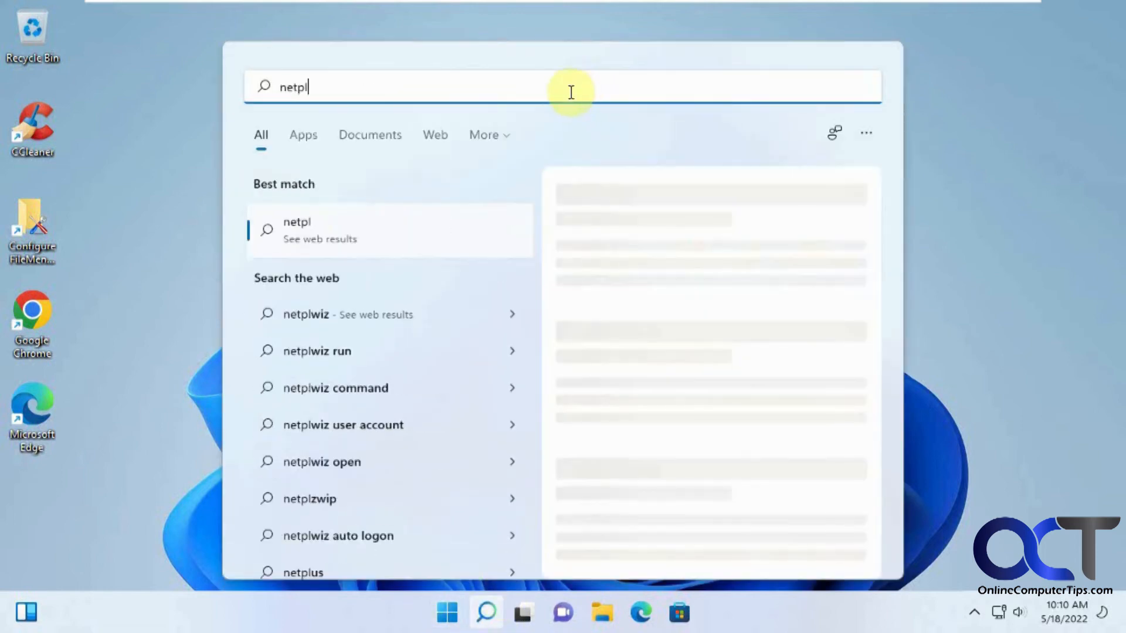
type("wiz")
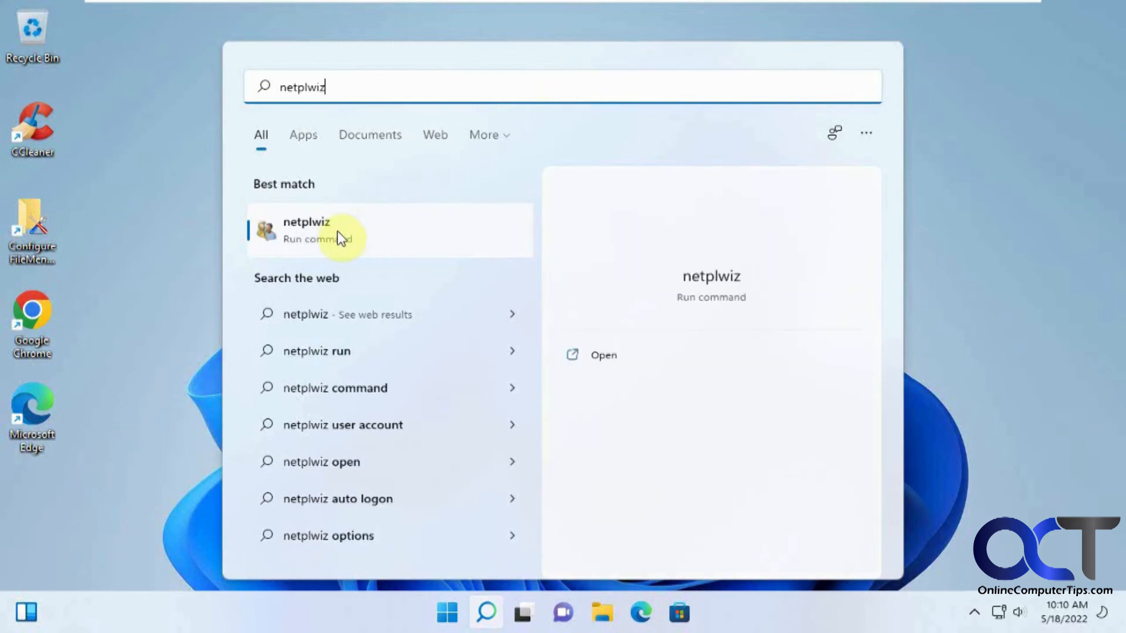
left_click(335, 237)
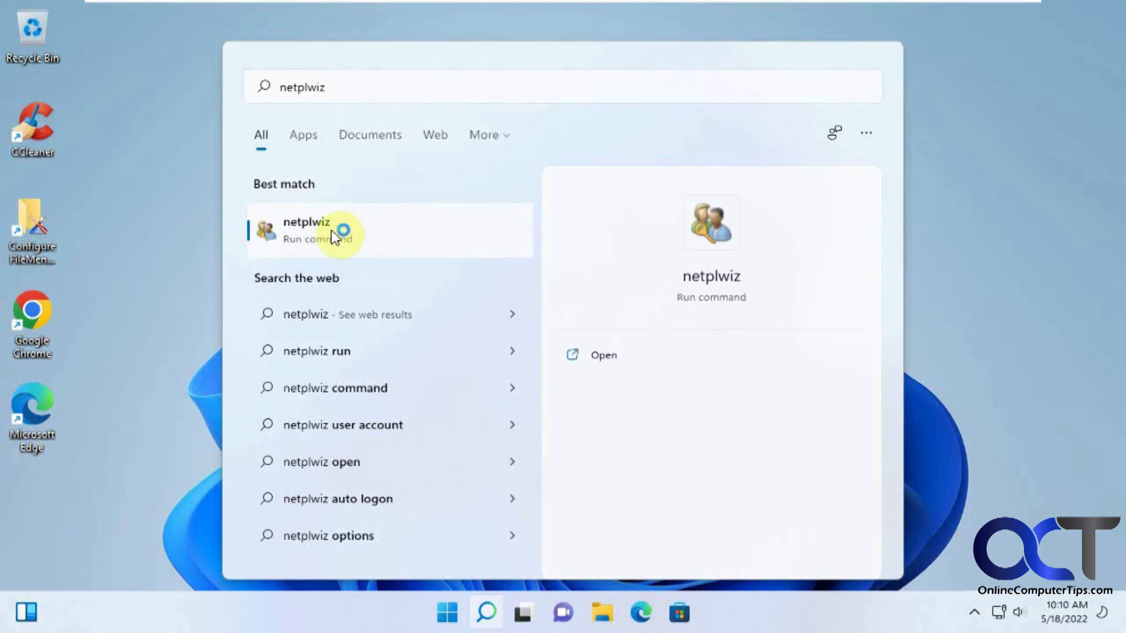
left_click(328, 235)
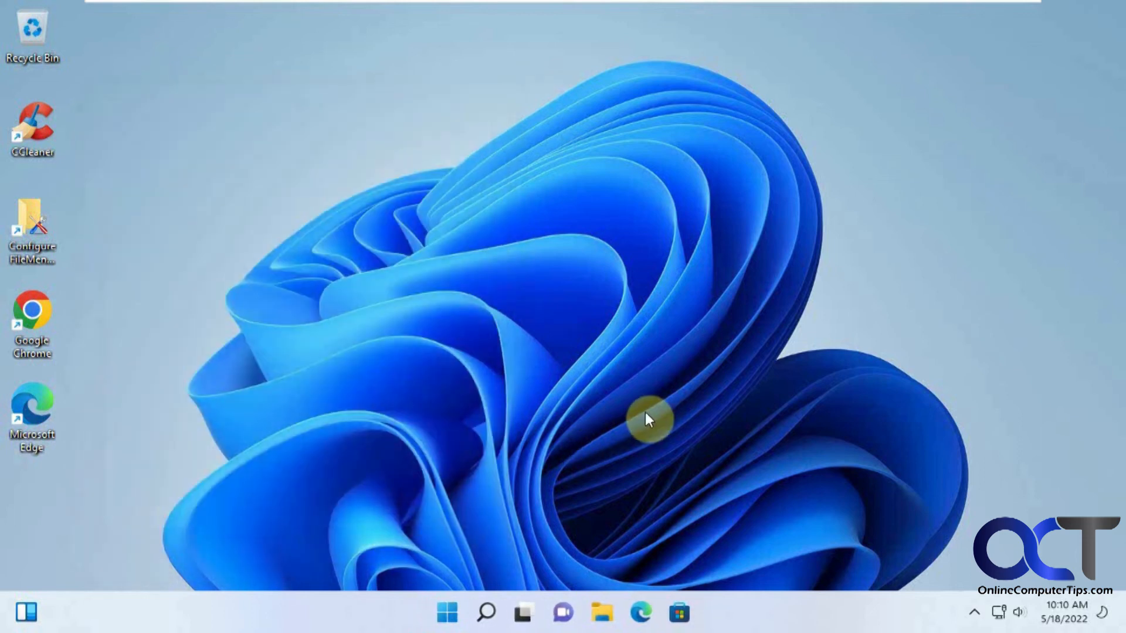
mouse_move(652, 418)
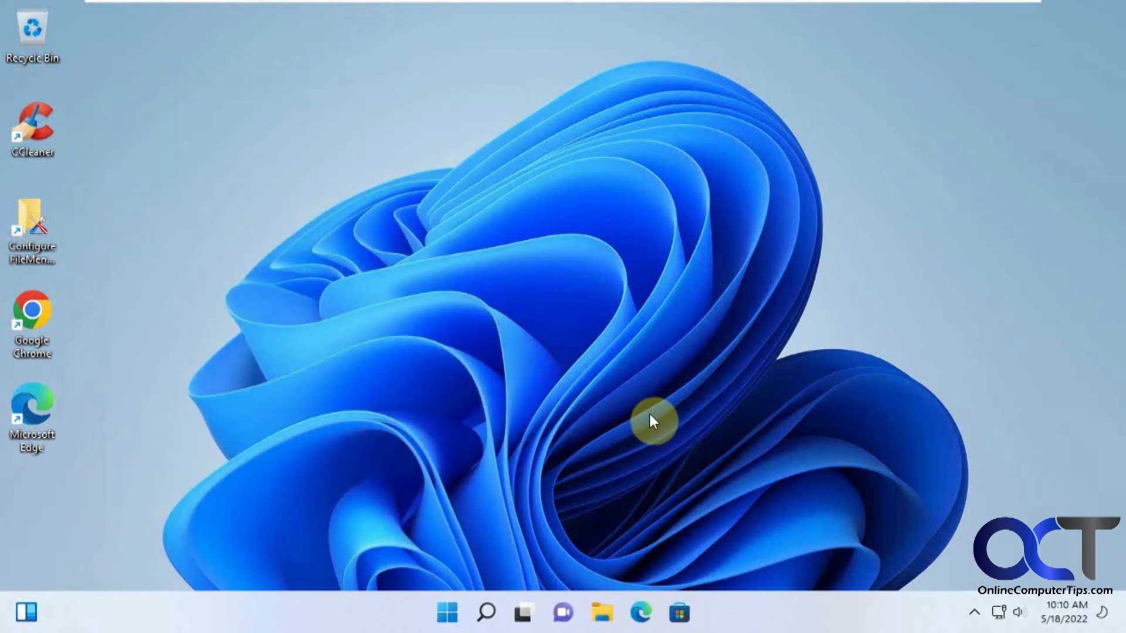